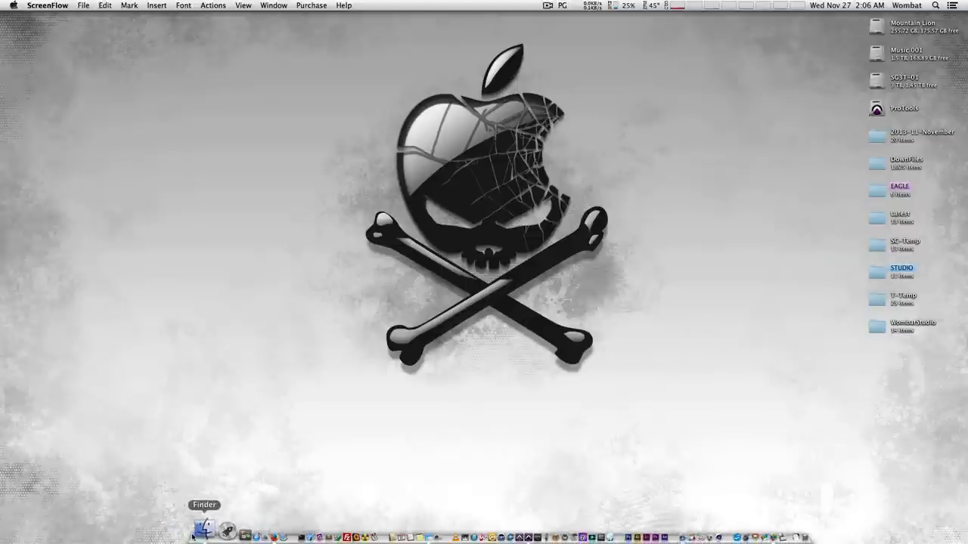
# Open Finder to review the drum-mics photos in Quick Look
pyautogui.click(179, 534)
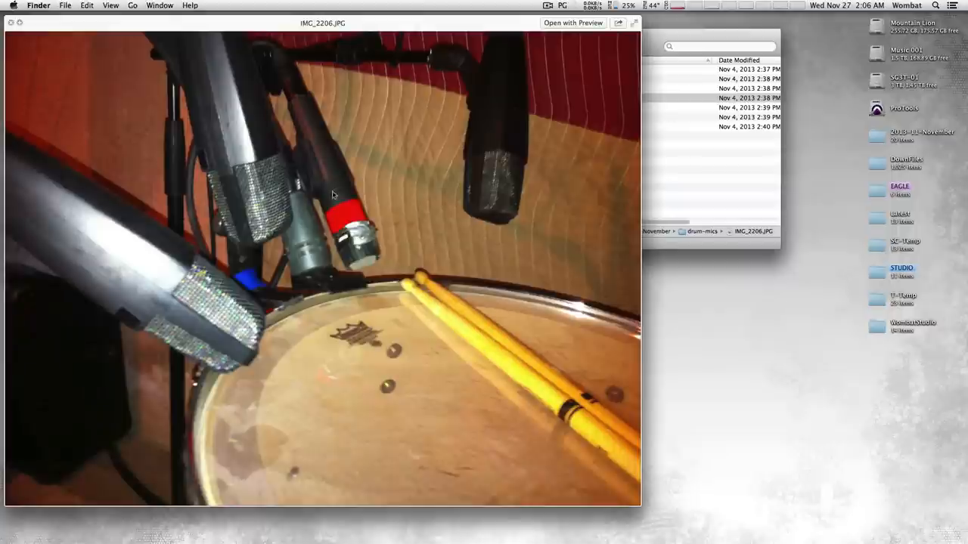
pyautogui.moveTo(362, 253)
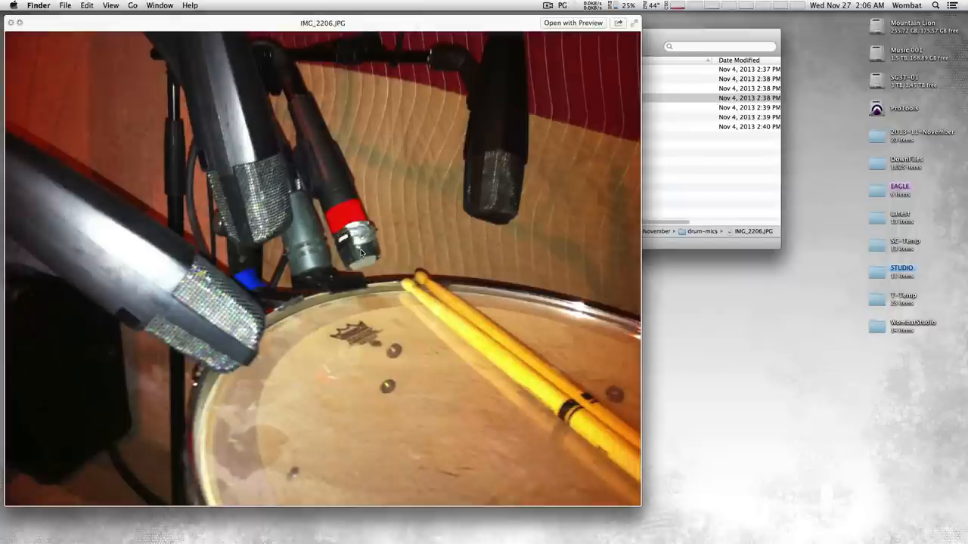
pyautogui.moveTo(365, 272)
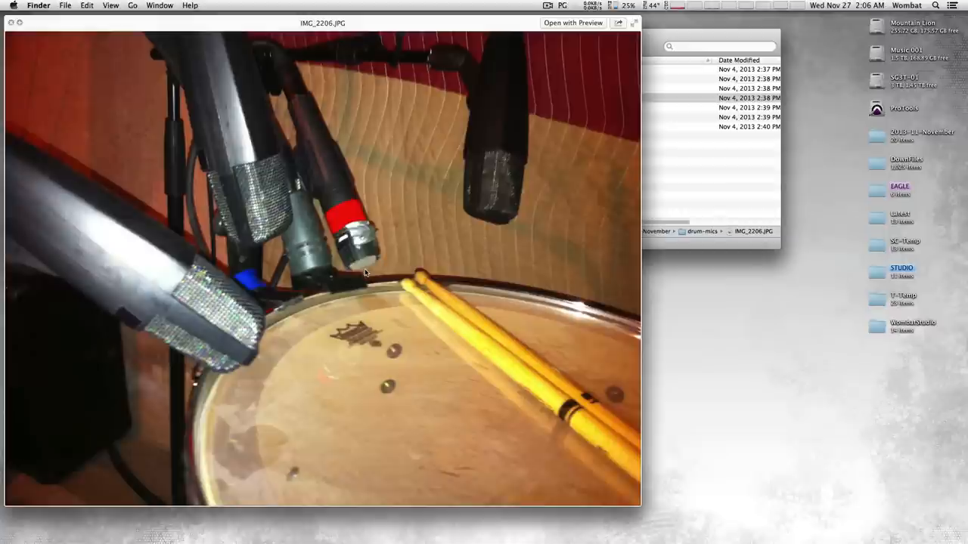
pyautogui.moveTo(503, 168)
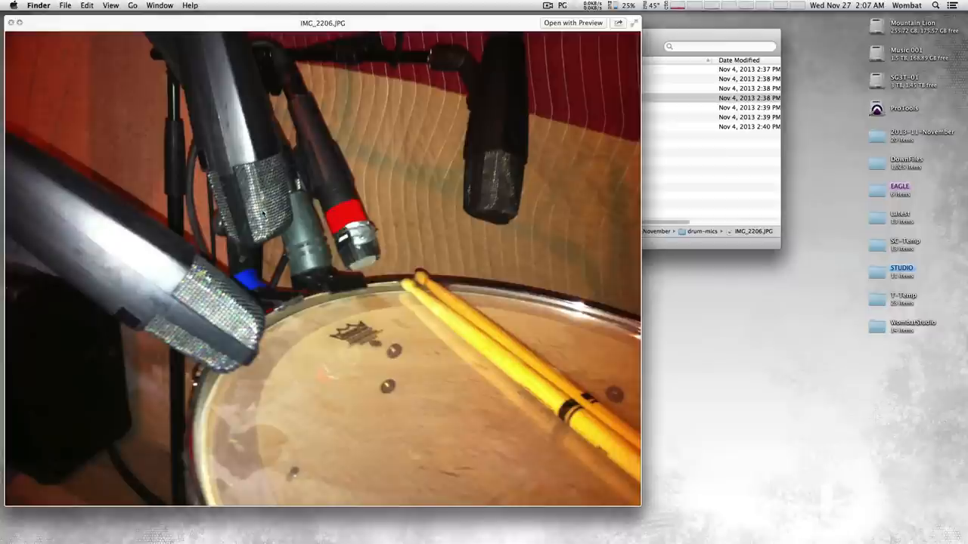
pyautogui.moveTo(218, 339)
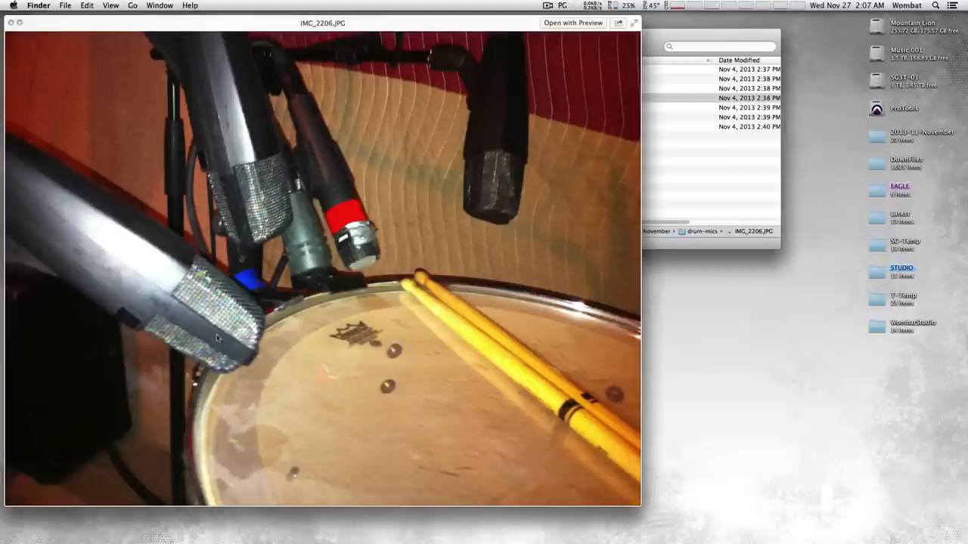
pyautogui.moveTo(341, 245)
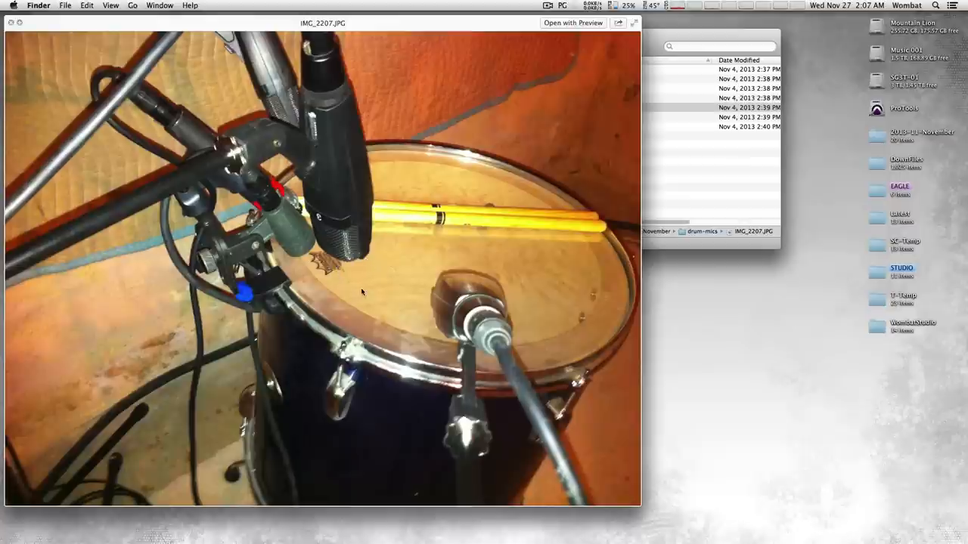
pyautogui.moveTo(341, 219)
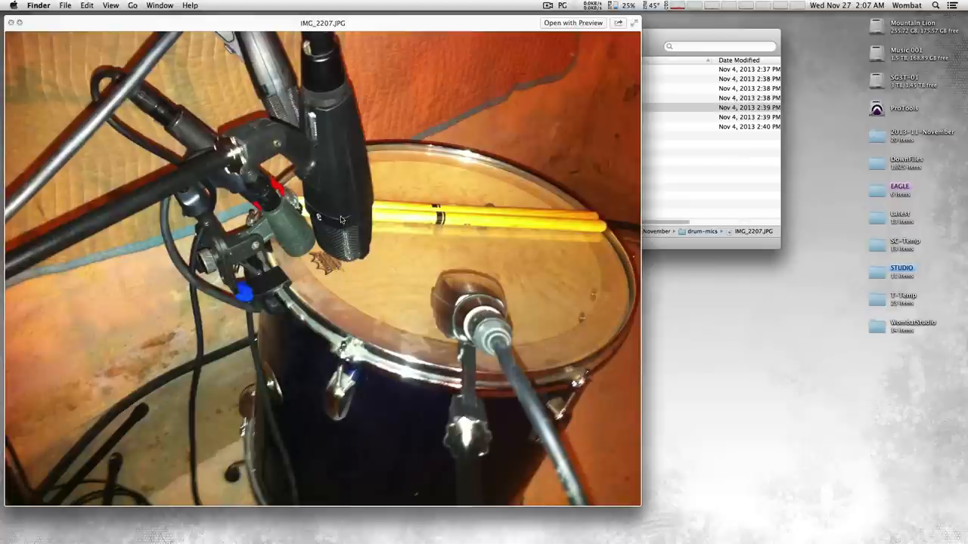
pyautogui.moveTo(330, 164)
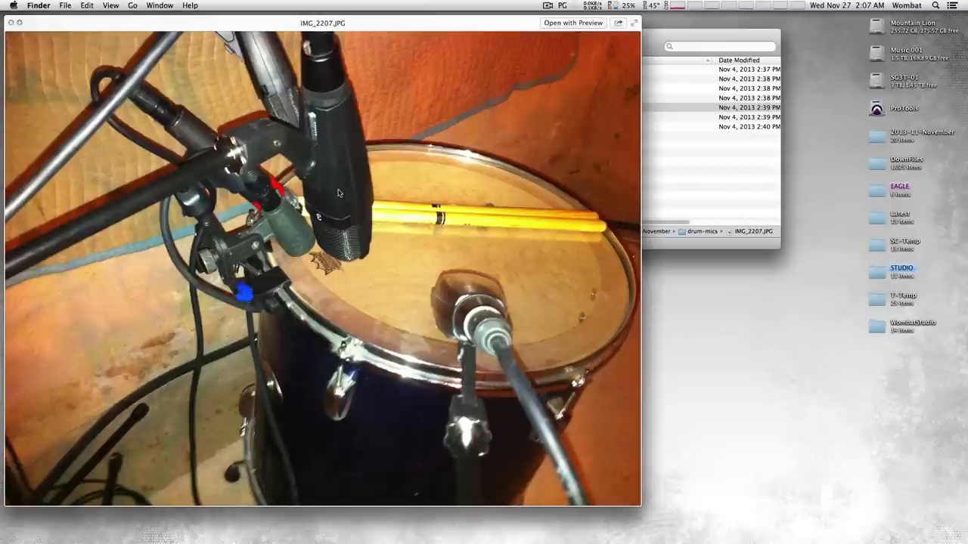
pyautogui.moveTo(250, 250)
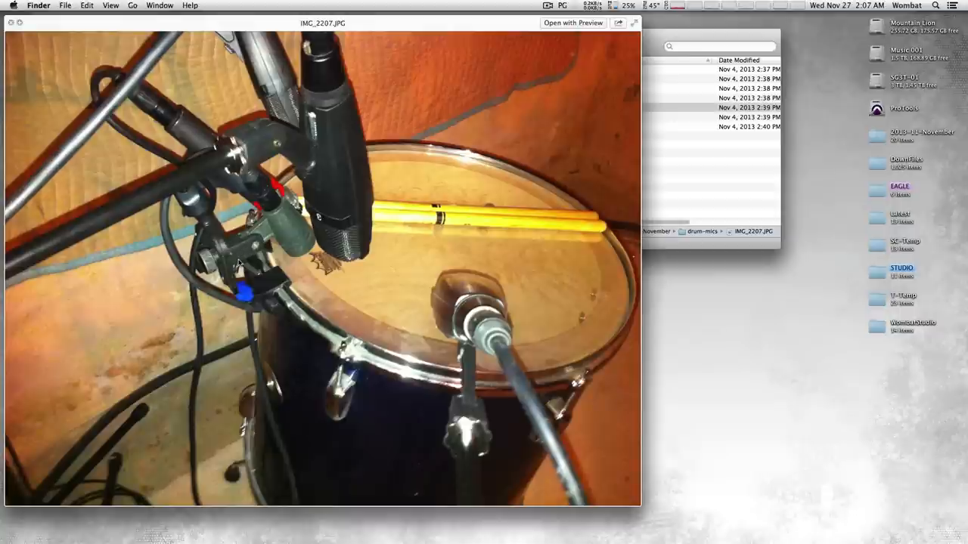
pyautogui.moveTo(223, 250)
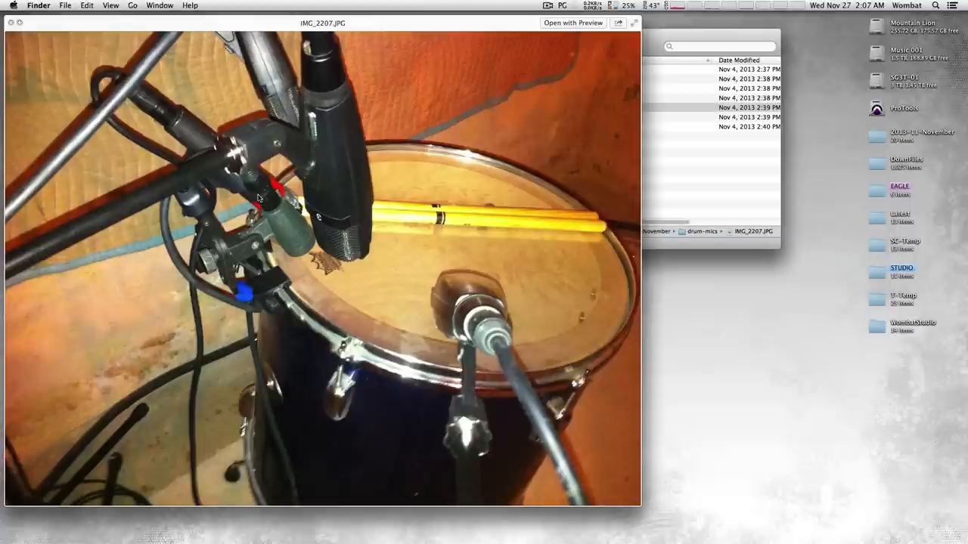
pyautogui.moveTo(234, 204)
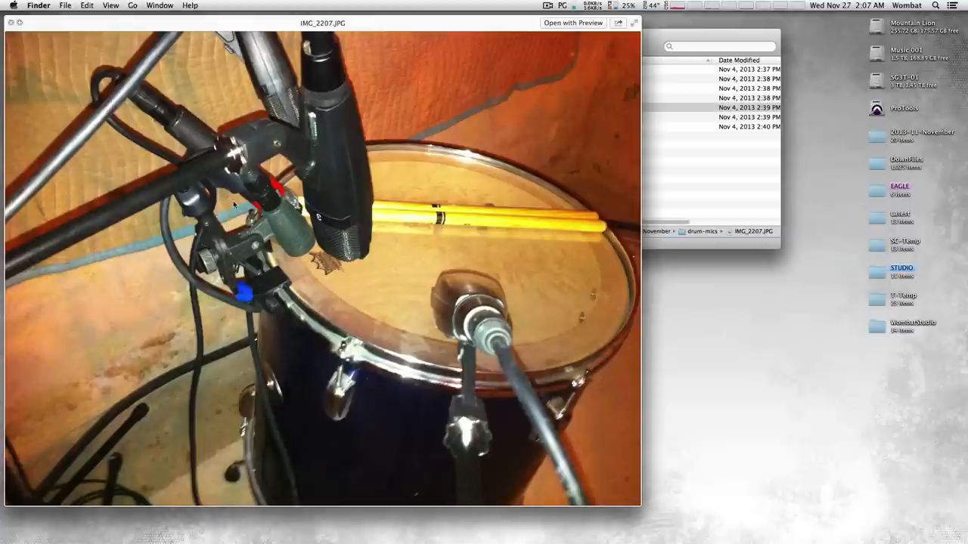
pyautogui.moveTo(265, 253)
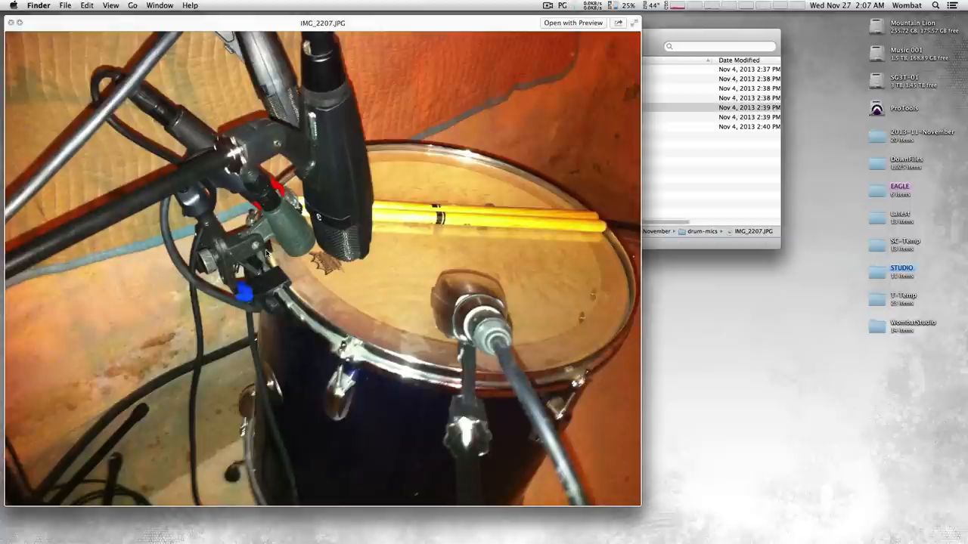
pyautogui.moveTo(231, 257)
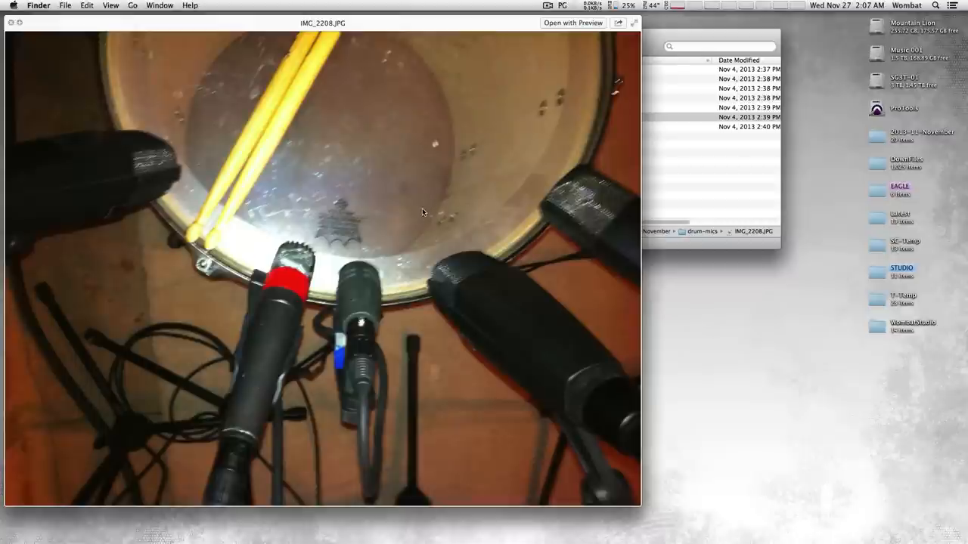
# Advance Quick Look to the last drum-mics photo, IMG_2209.JPG
pyautogui.press('right')
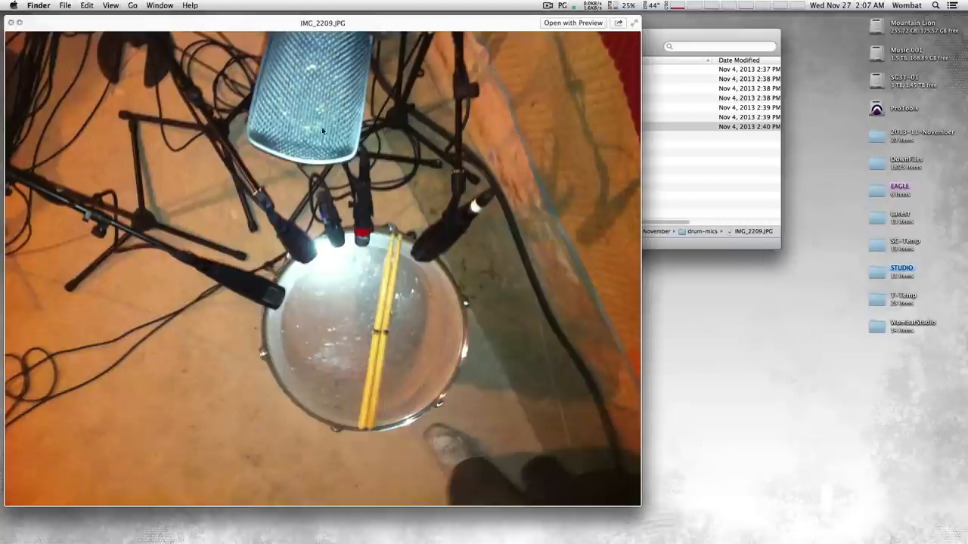
pyautogui.moveTo(434, 248)
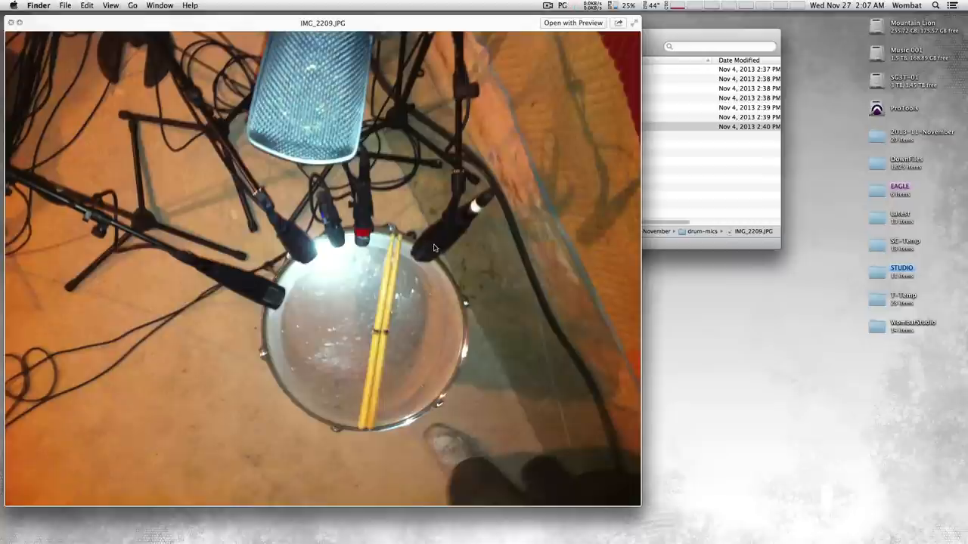
pyautogui.moveTo(380, 276)
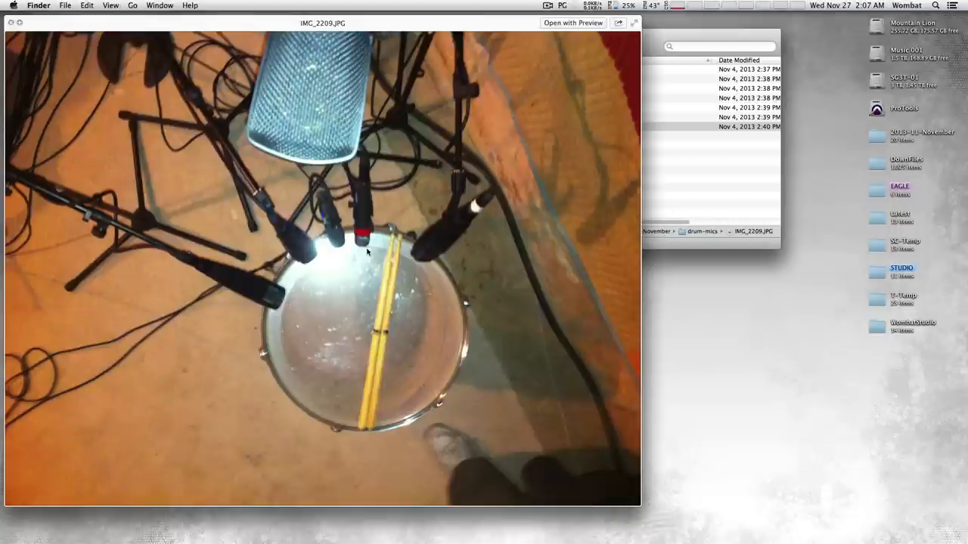
pyautogui.moveTo(273, 298)
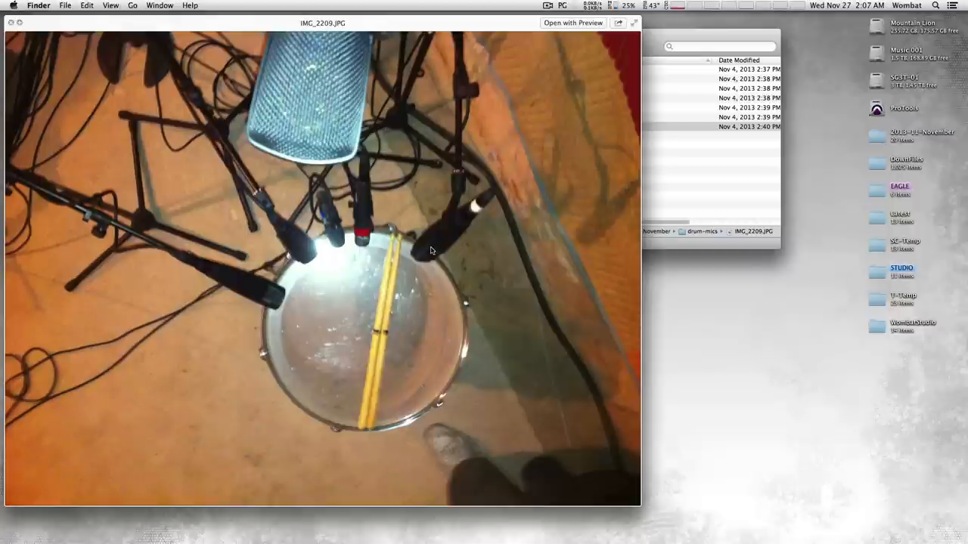
pyautogui.moveTo(369, 328)
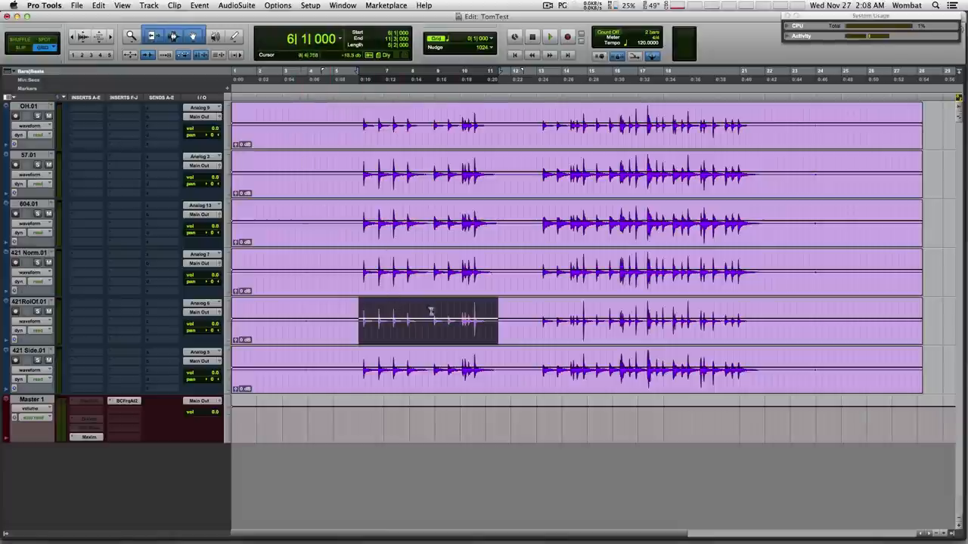
pyautogui.moveTo(393, 285)
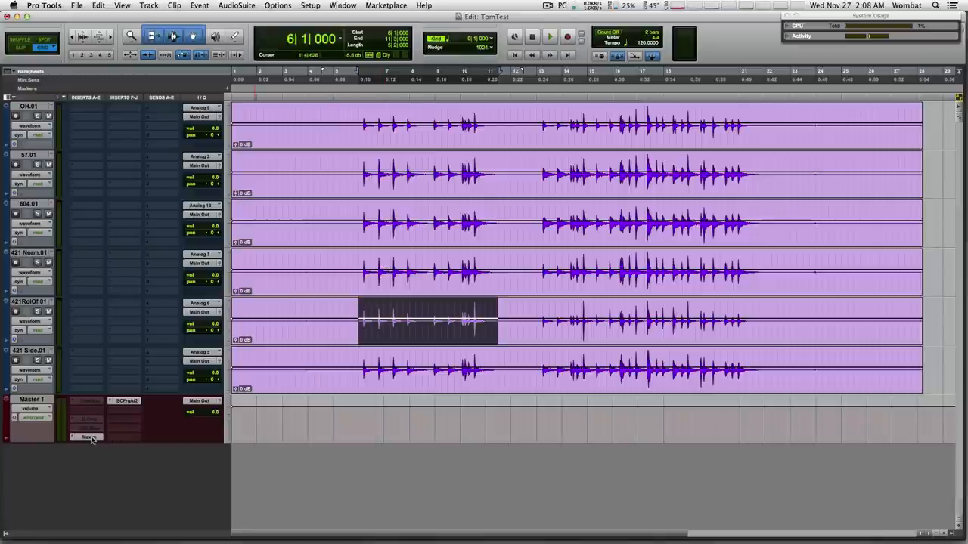
pyautogui.moveTo(89, 437)
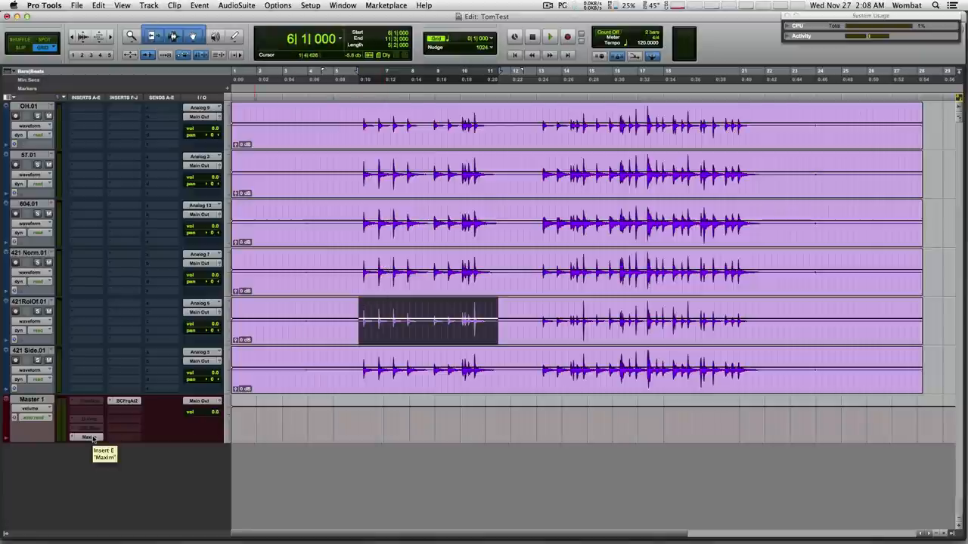
pyautogui.moveTo(39, 115)
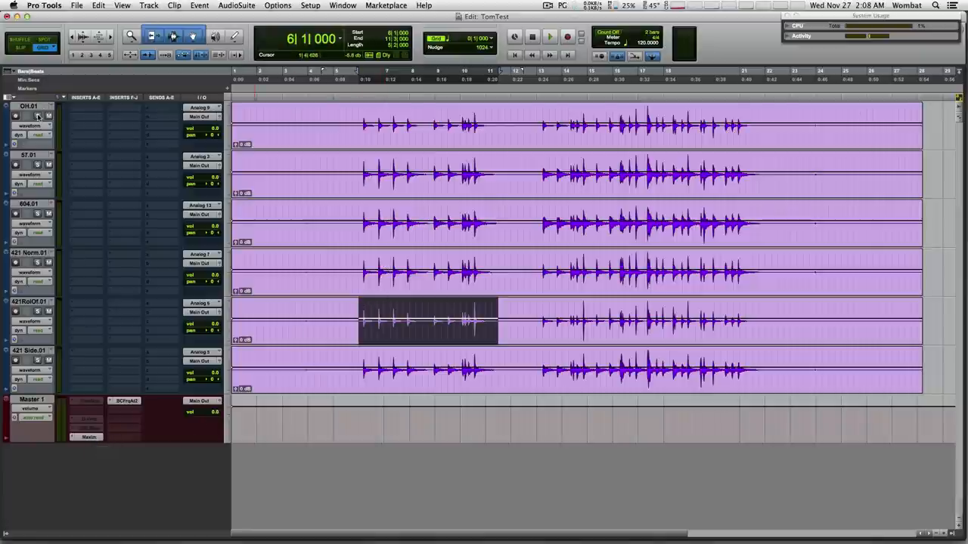
# Audition OH.01, 57.01, 421 Norm.01 and 421 Side.01 soloed in turn, then stop playback
pyautogui.click(37, 115)
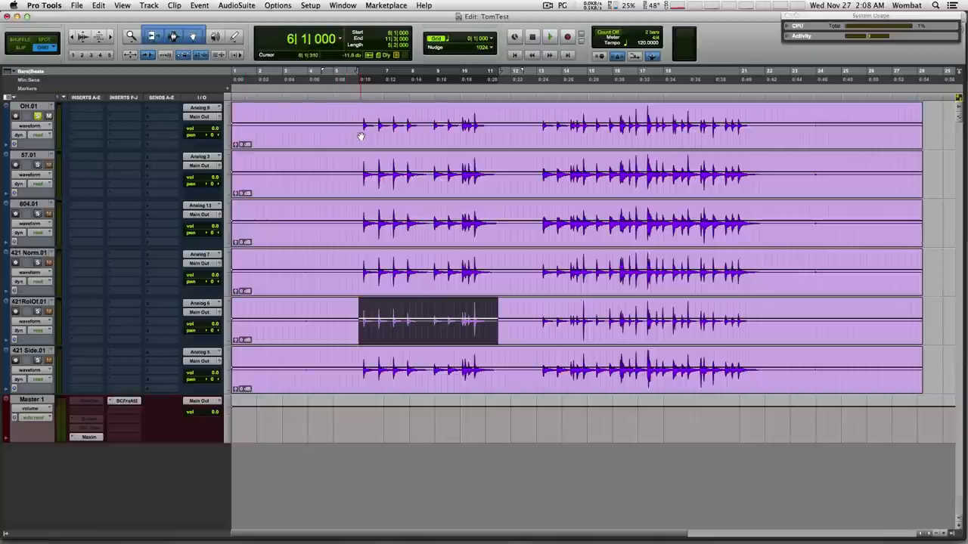
pyautogui.click(550, 36)
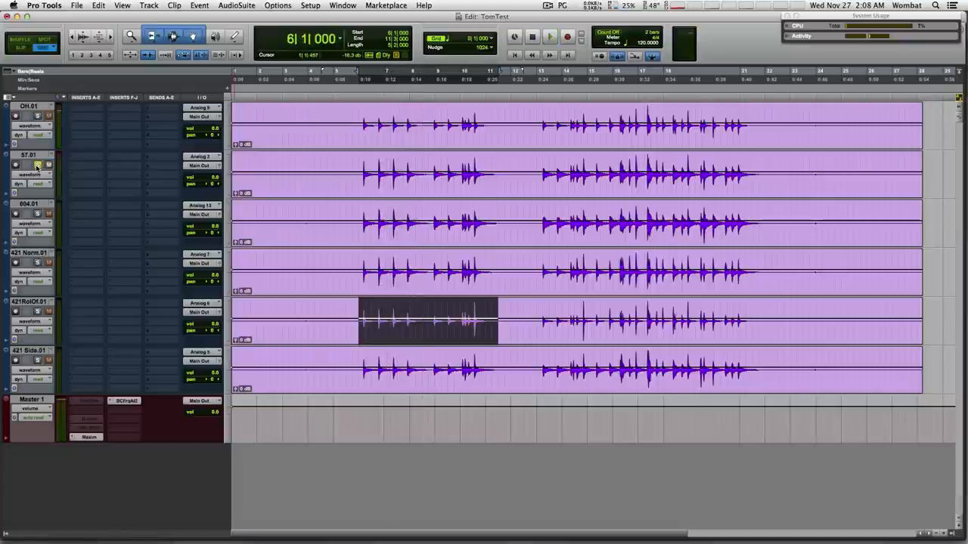
pyautogui.click(549, 37)
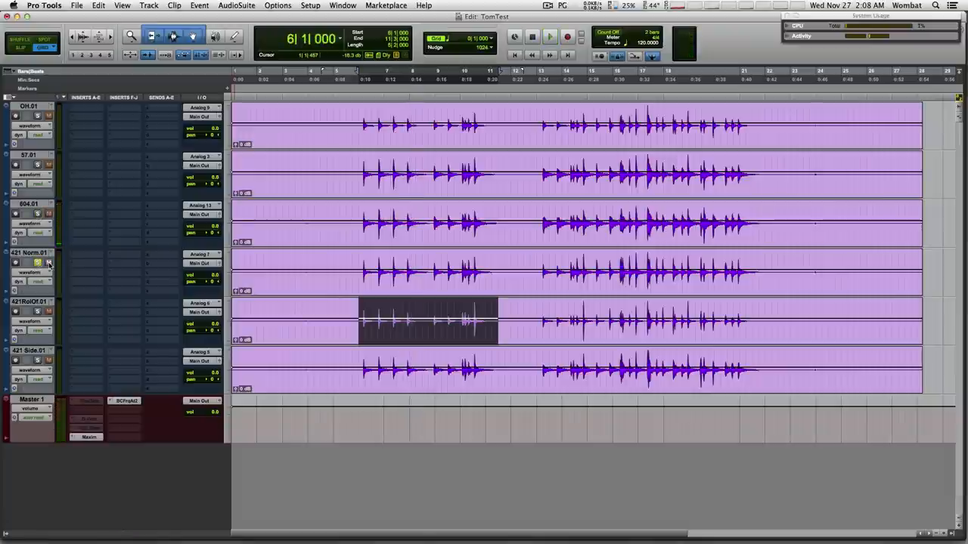
pyautogui.click(549, 37)
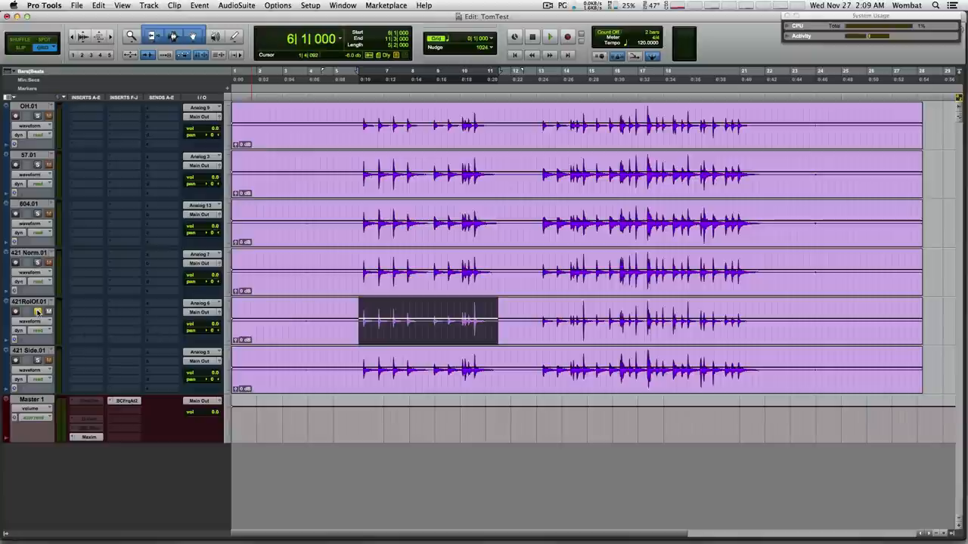
pyautogui.click(549, 36)
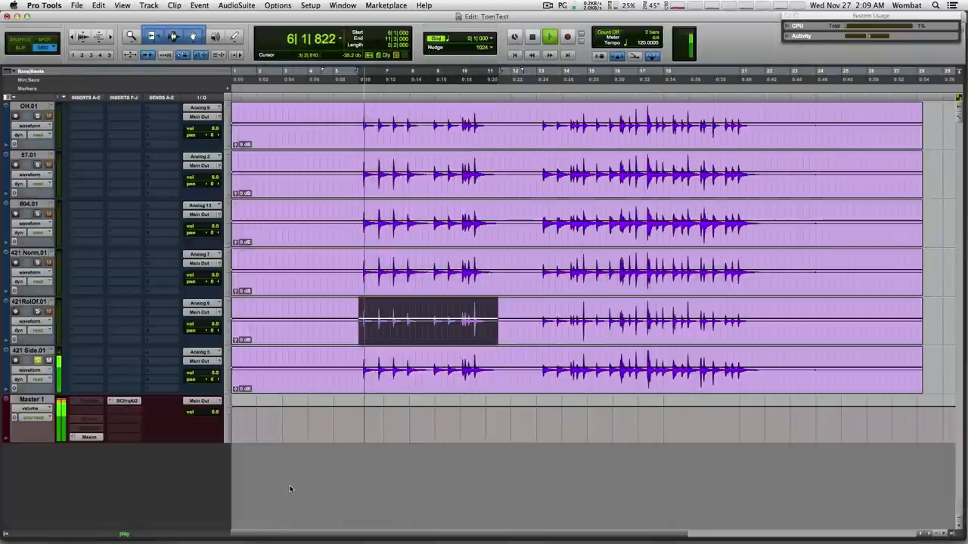
pyautogui.click(549, 36)
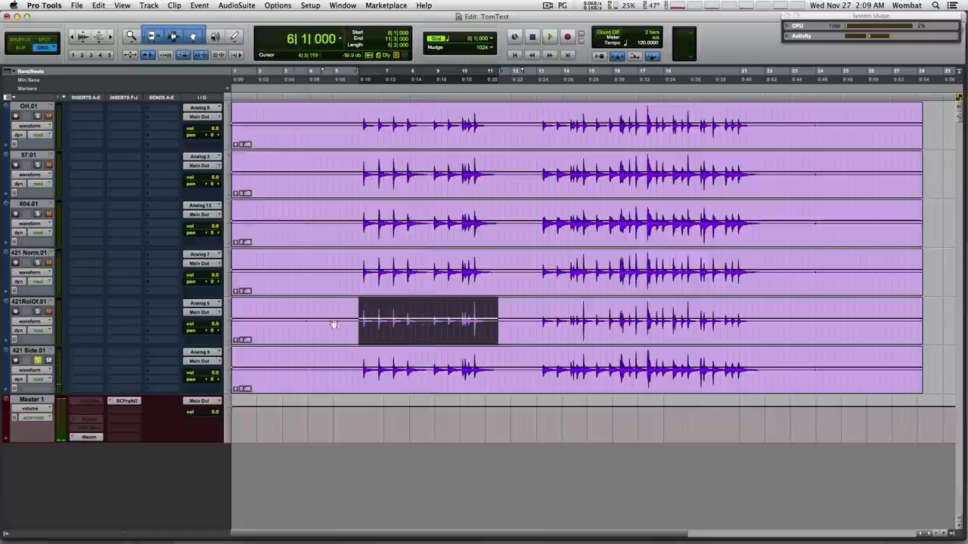
# Open FreqAnalyst on Master 1 and audition 57.01, 421RolOf.01 and 421 Side.01 through it
pyautogui.click(125, 401)
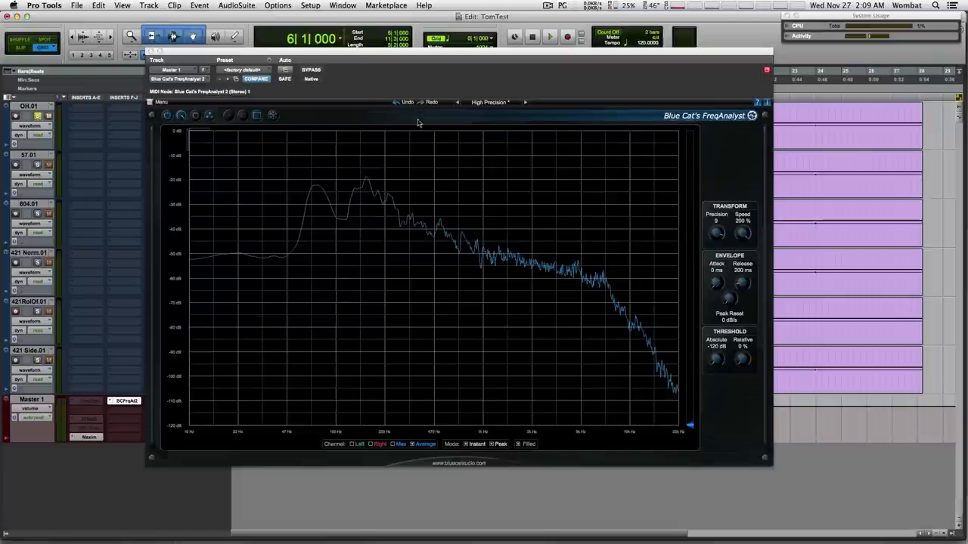
pyautogui.click(549, 36)
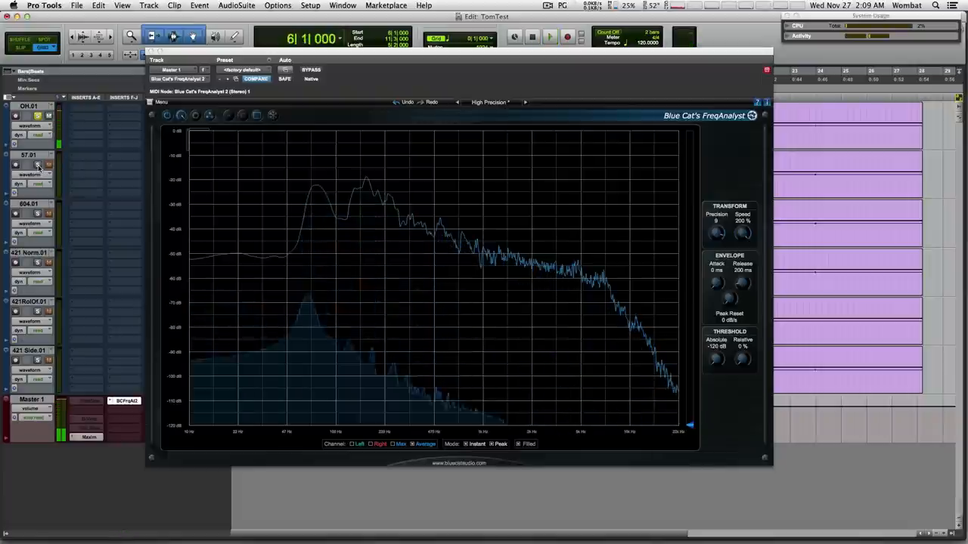
pyautogui.click(548, 36)
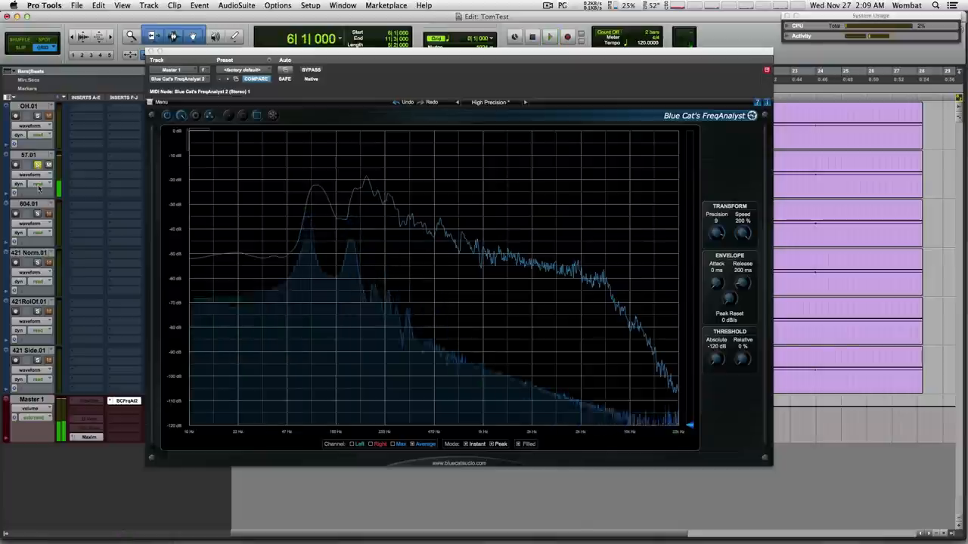
pyautogui.click(548, 37)
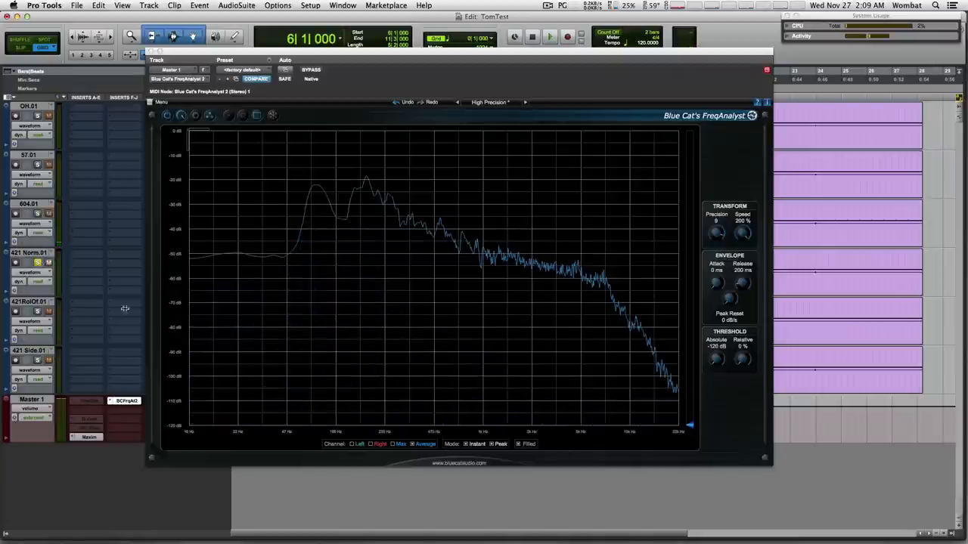
pyautogui.moveTo(214, 529)
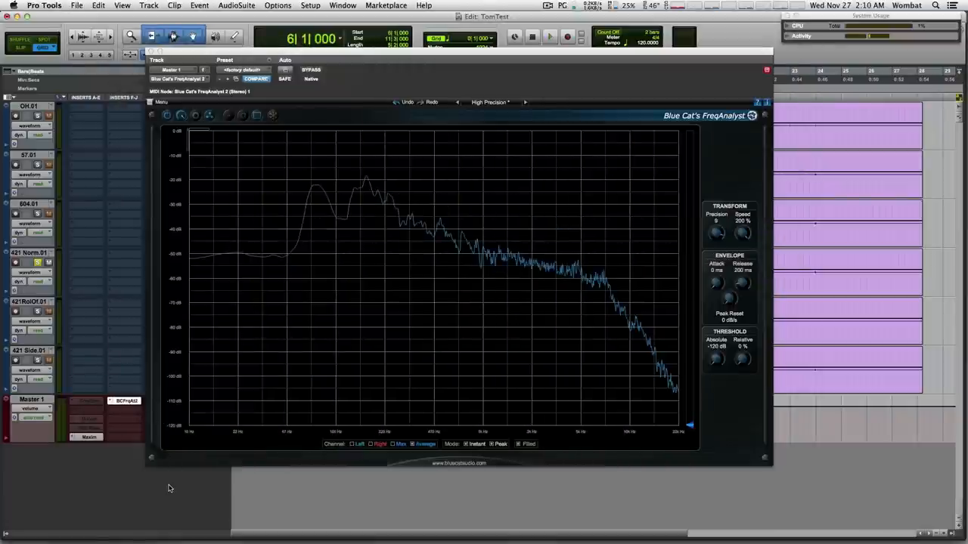
pyautogui.click(549, 36)
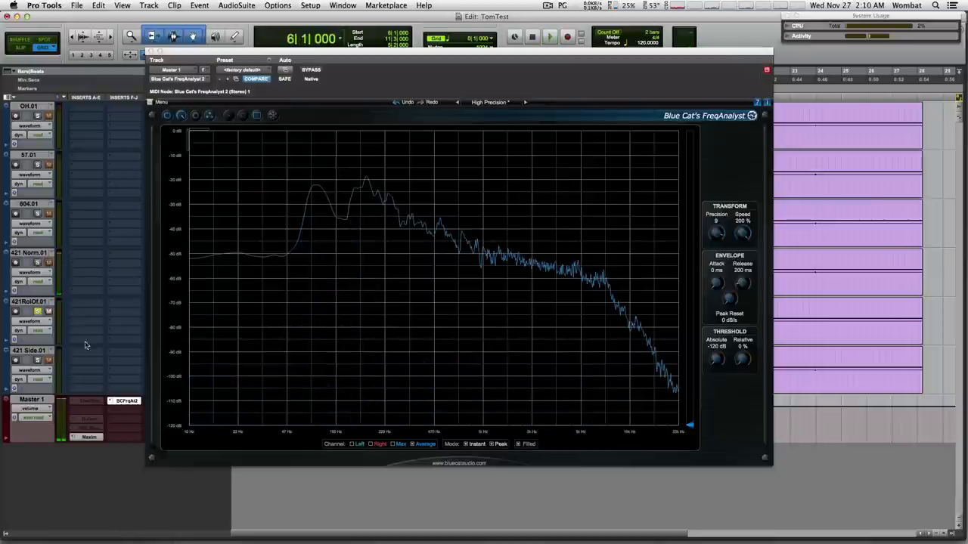
pyautogui.click(548, 36)
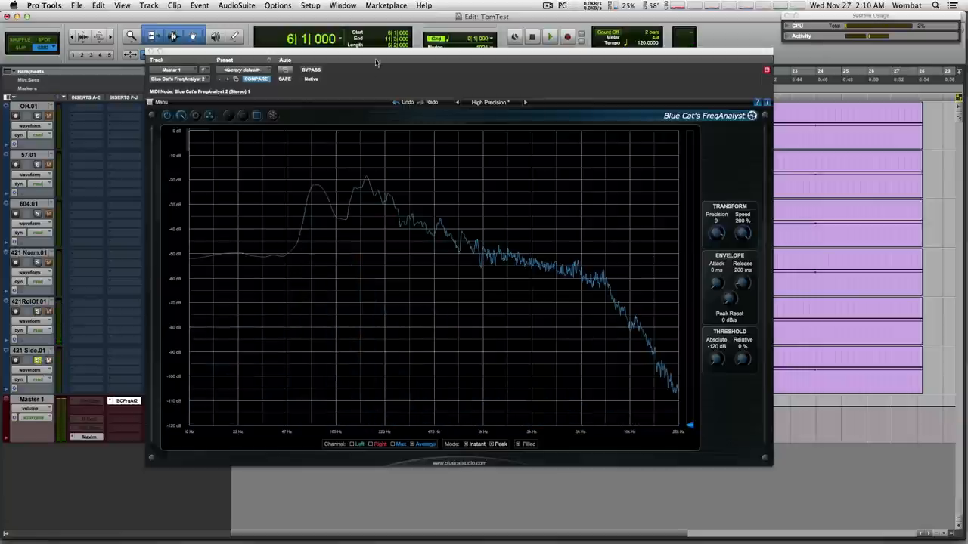
pyautogui.click(198, 529)
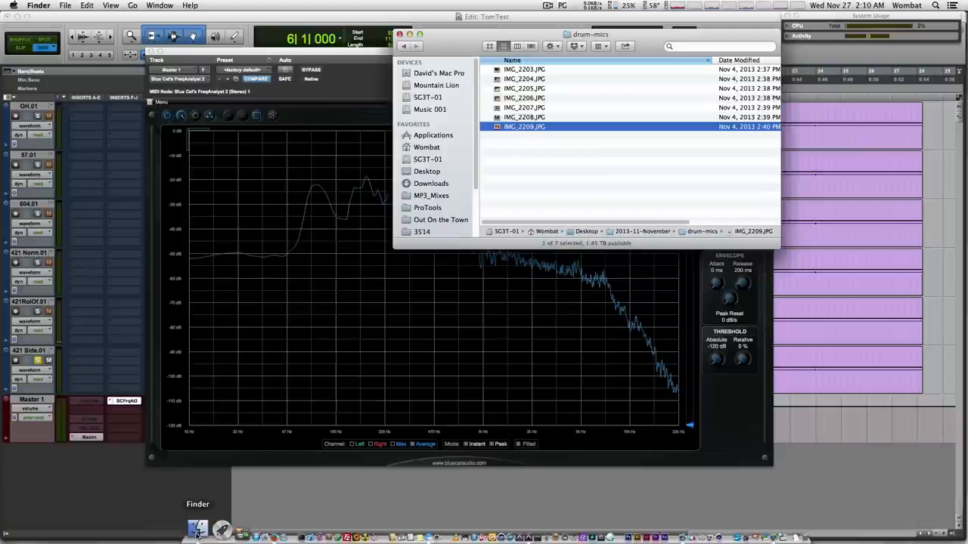
pyautogui.doubleClick(524, 126)
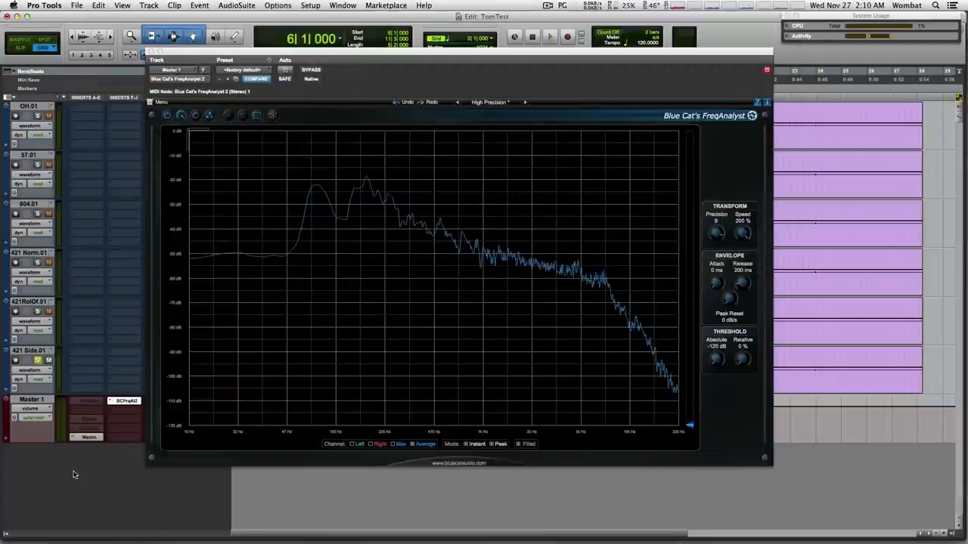
# Insert VBC Rack, D-Verb and Channel Strip plug-ins on Master 1 above Maxim
pyautogui.click(548, 36)
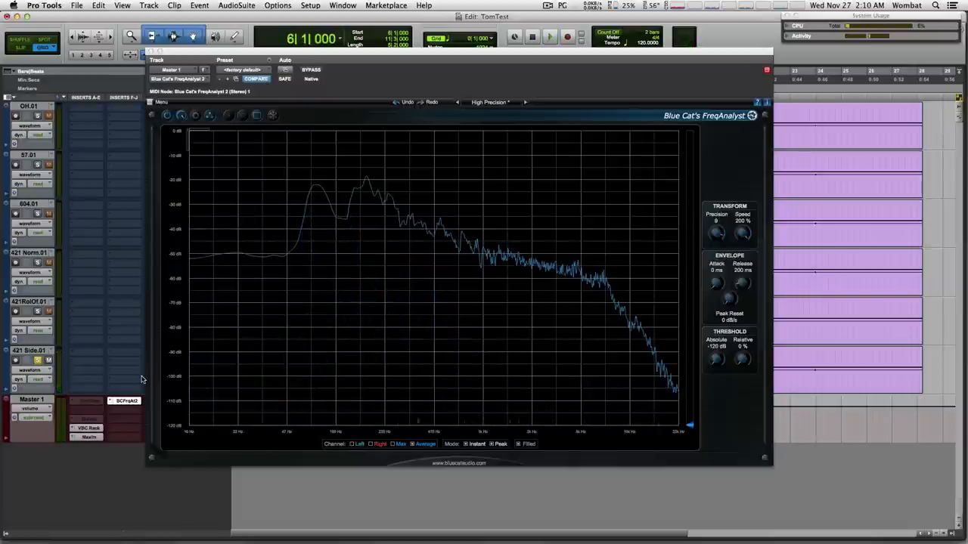
pyautogui.click(549, 37)
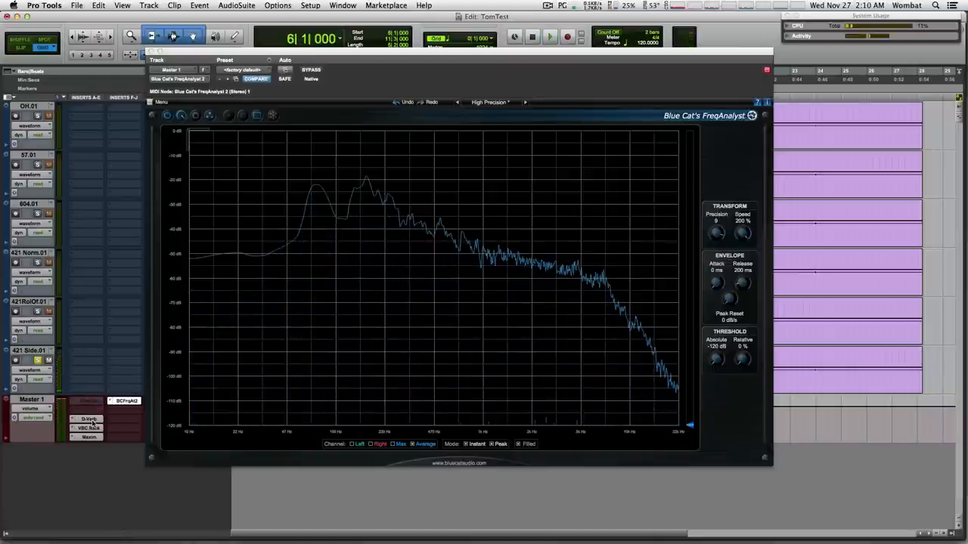
pyautogui.click(548, 36)
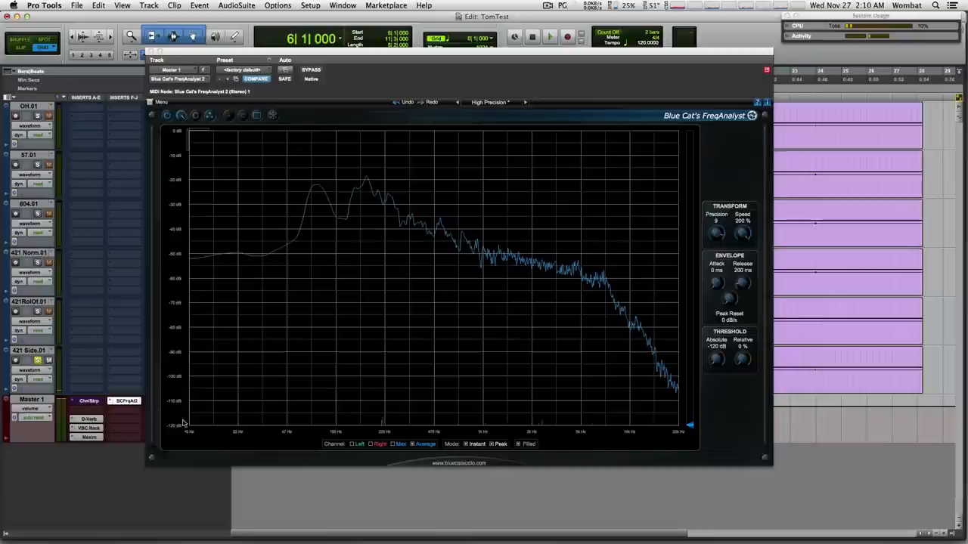
# Open the master's Channel Strip and enable its EQ while playing back
pyautogui.click(88, 401)
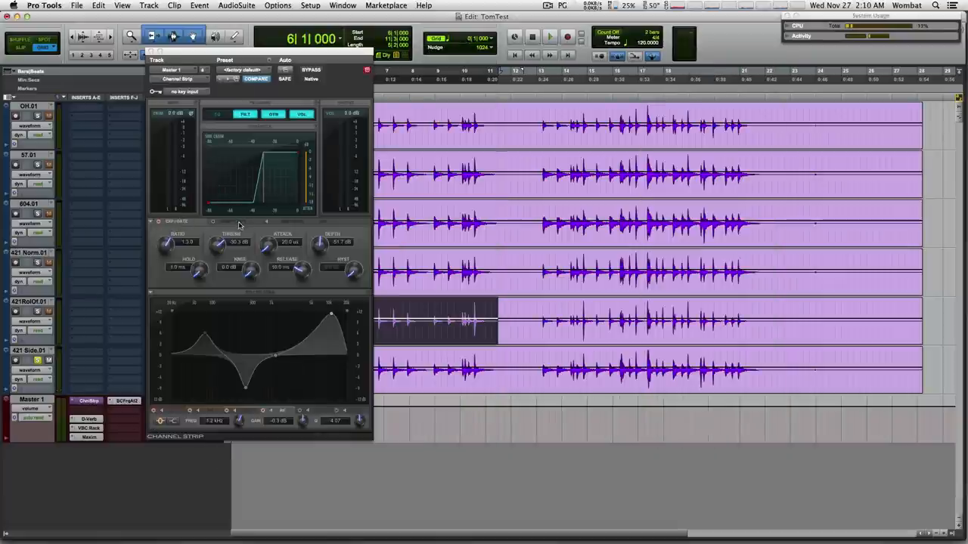
pyautogui.moveTo(271, 232)
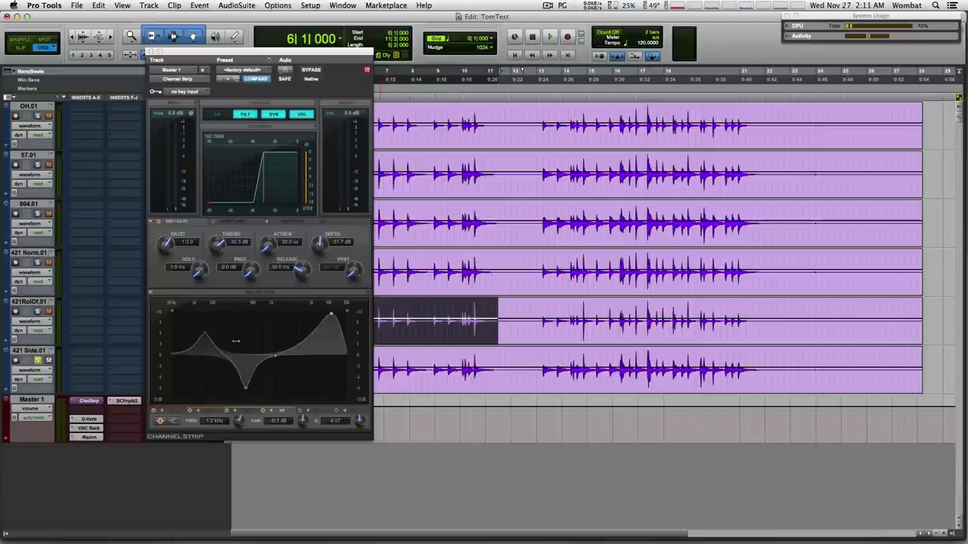
pyautogui.click(549, 37)
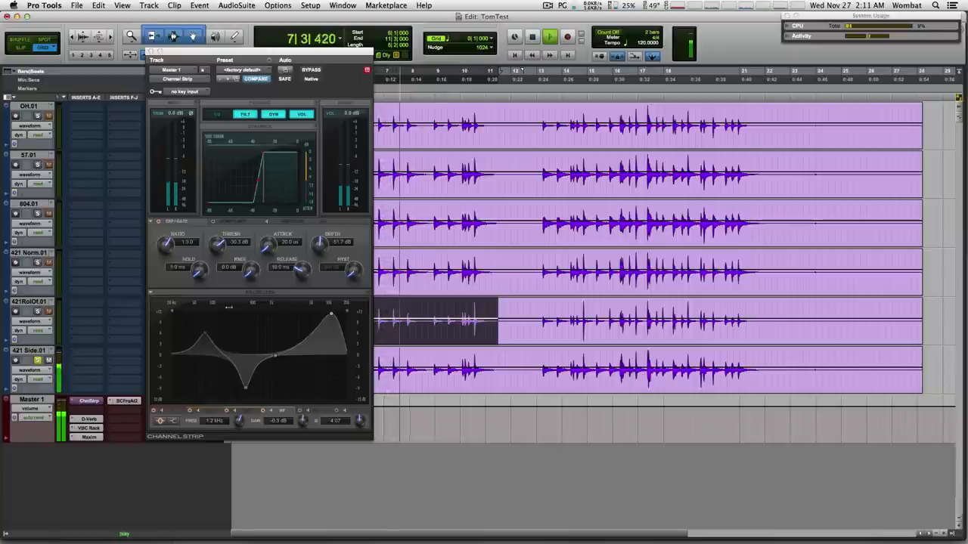
pyautogui.click(532, 36)
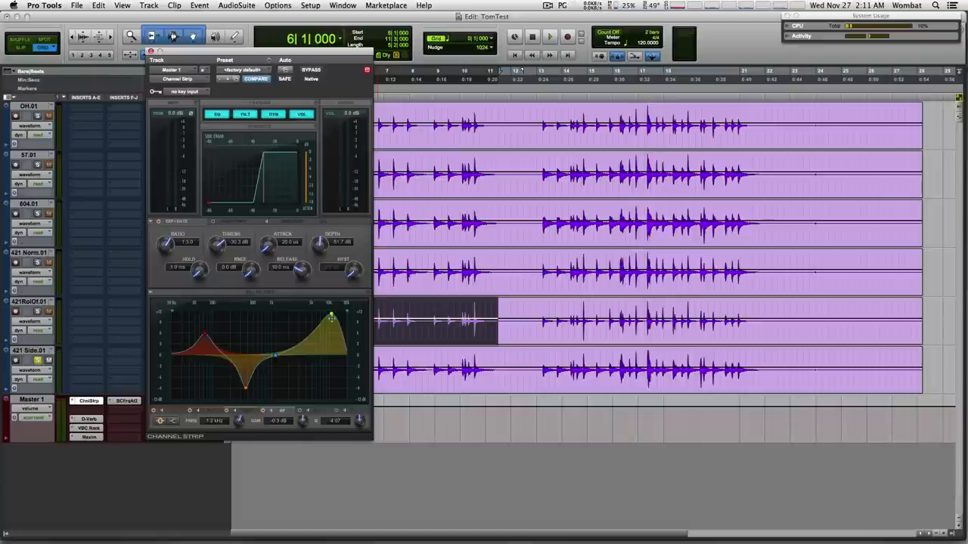
pyautogui.click(550, 37)
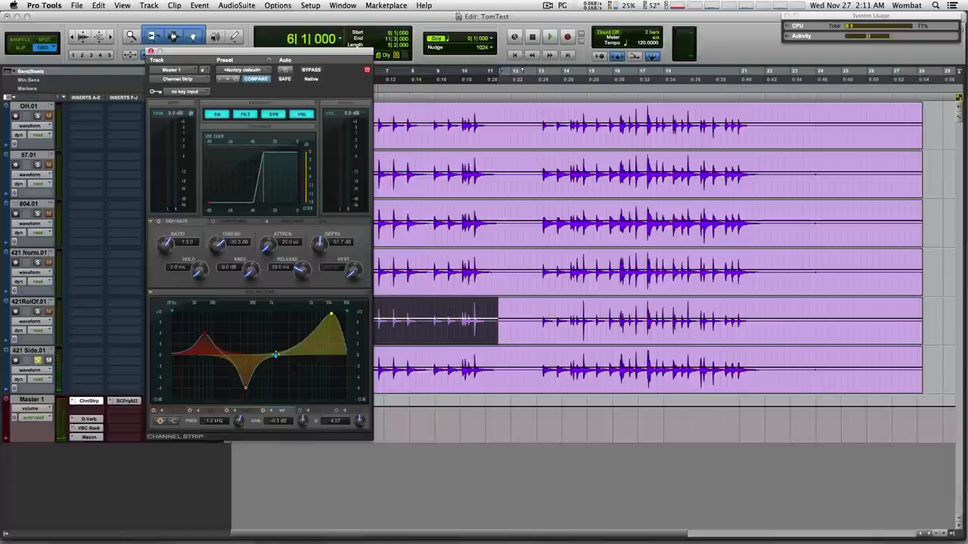
pyautogui.click(549, 37)
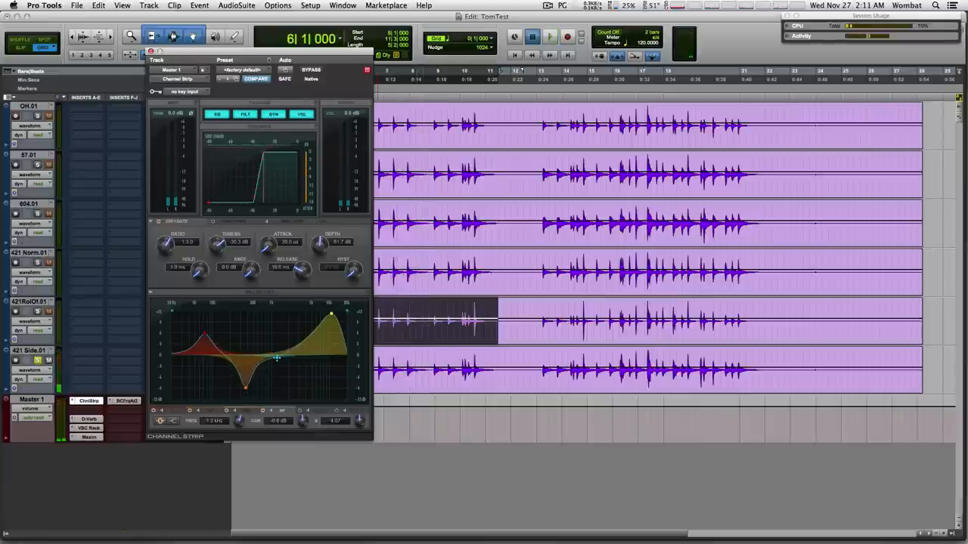
# Move the mid EQ band to about 1.3 kHz, −0.8 dB and audition it
pyautogui.click(549, 36)
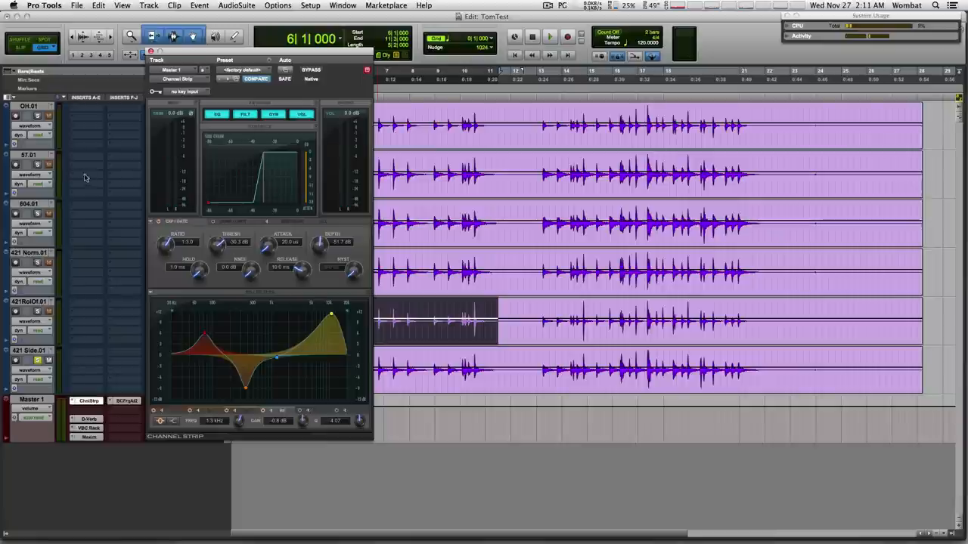
pyautogui.click(549, 36)
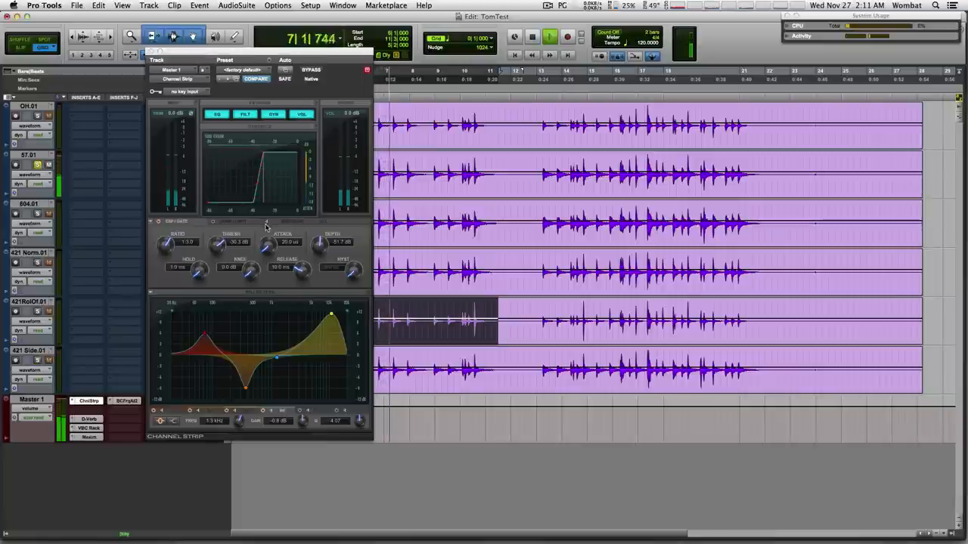
pyautogui.click(549, 36)
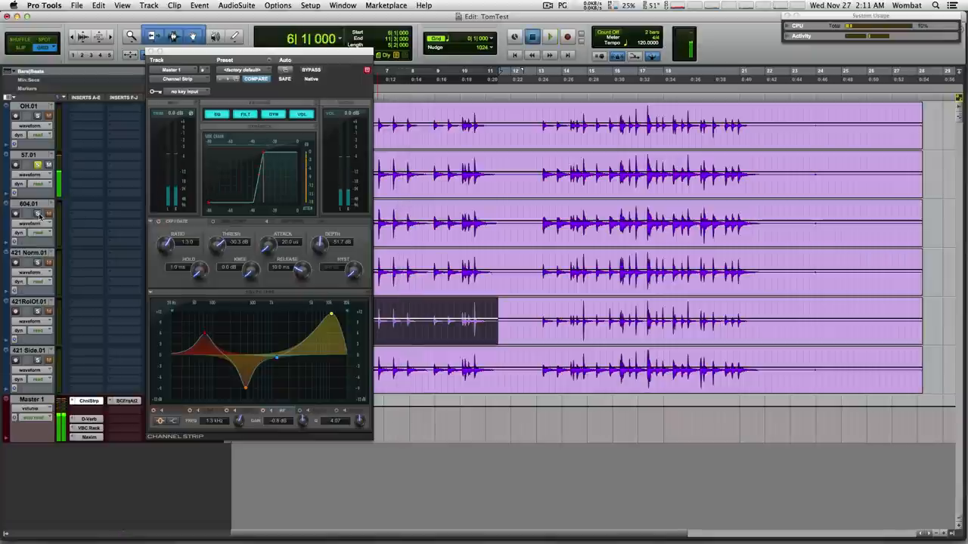
# Shift the Channel Strip EQ toward 9.7 kHz, close it, and open IMG_2209.JPG
pyautogui.click(549, 36)
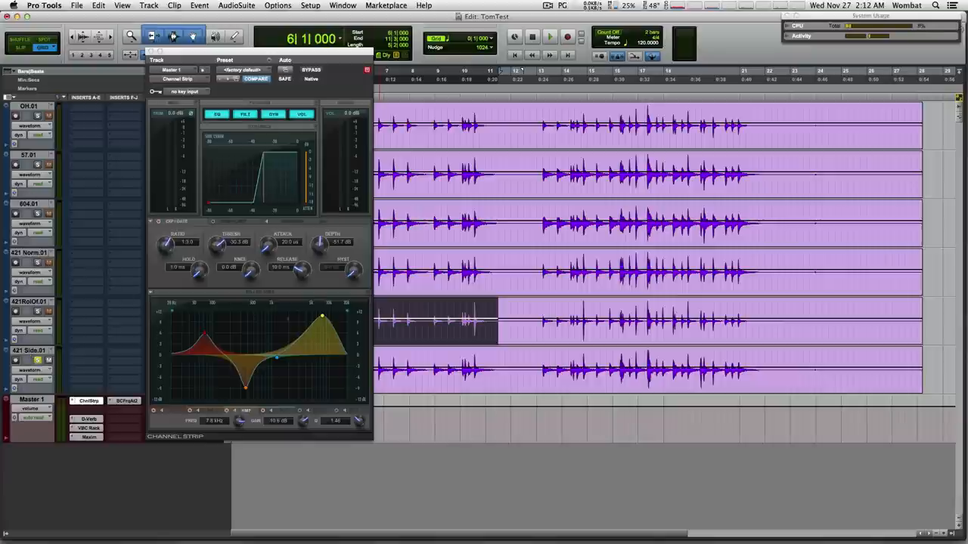
pyautogui.click(550, 37)
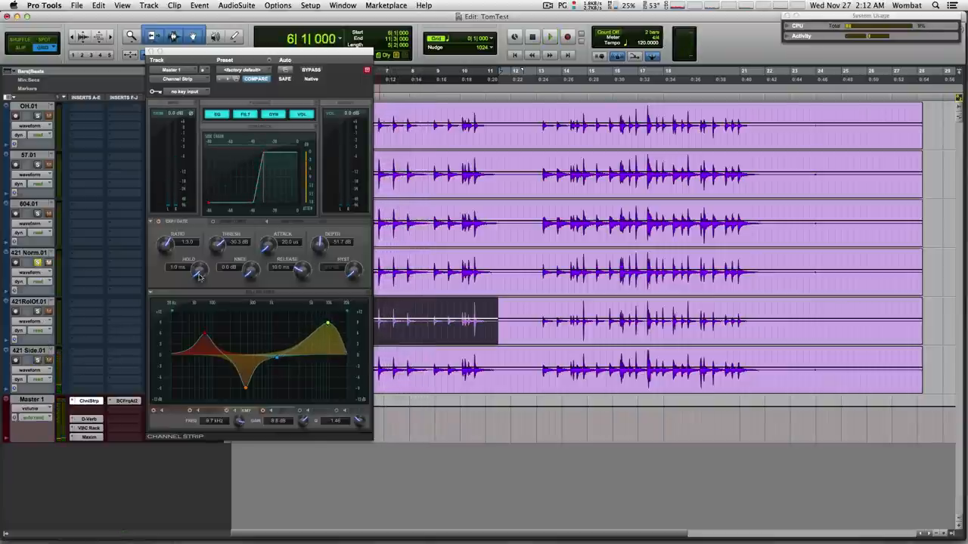
pyautogui.click(550, 36)
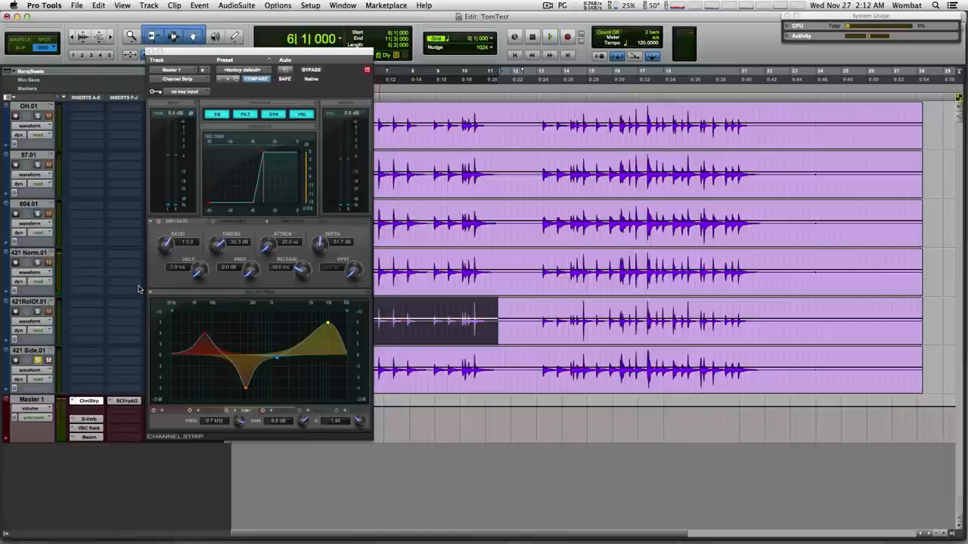
pyautogui.click(549, 36)
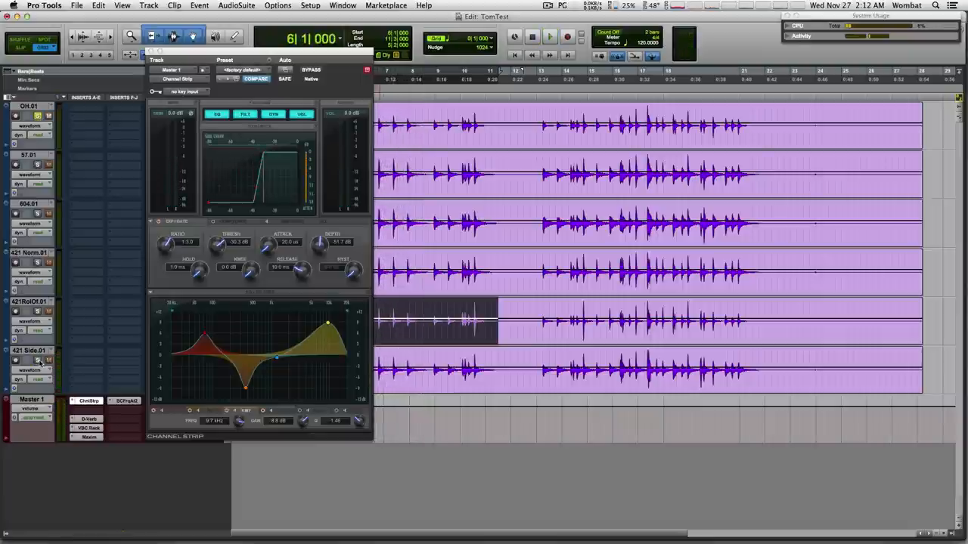
pyautogui.click(548, 37)
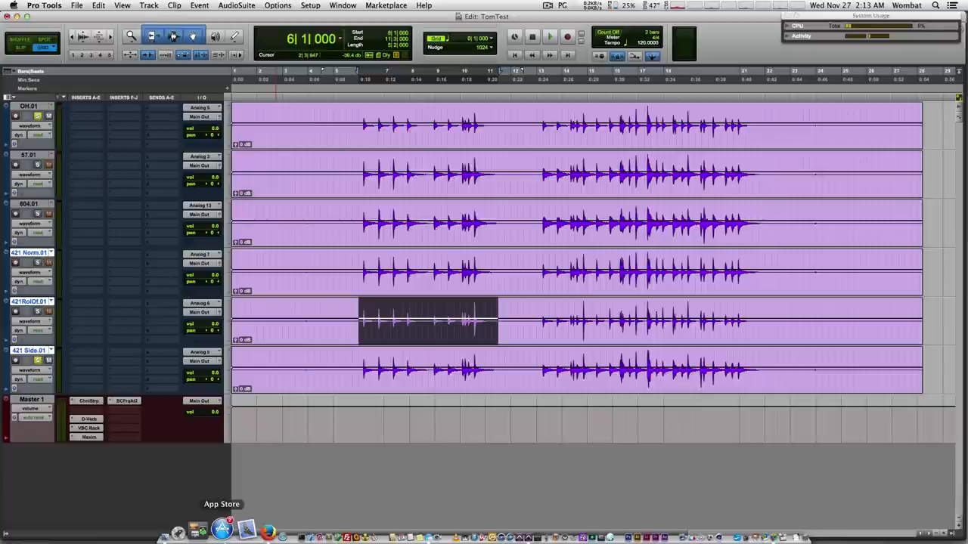
pyautogui.moveTo(215, 529)
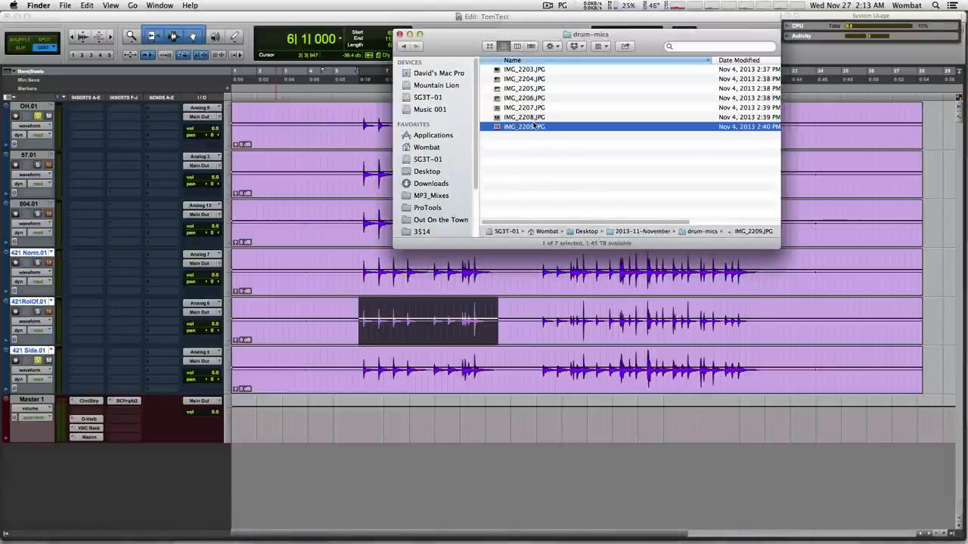
pyautogui.doubleClick(524, 127)
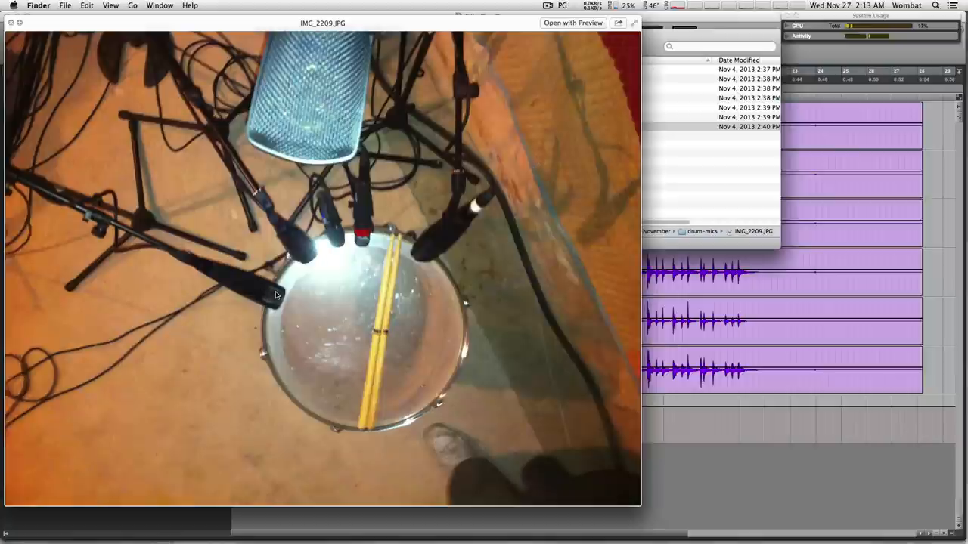
pyautogui.moveTo(283, 291)
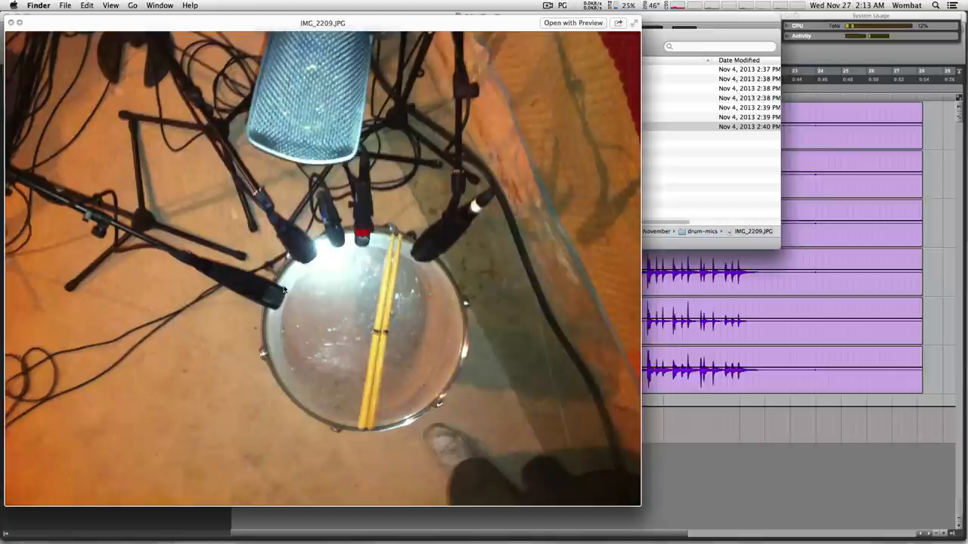
pyautogui.moveTo(280, 301)
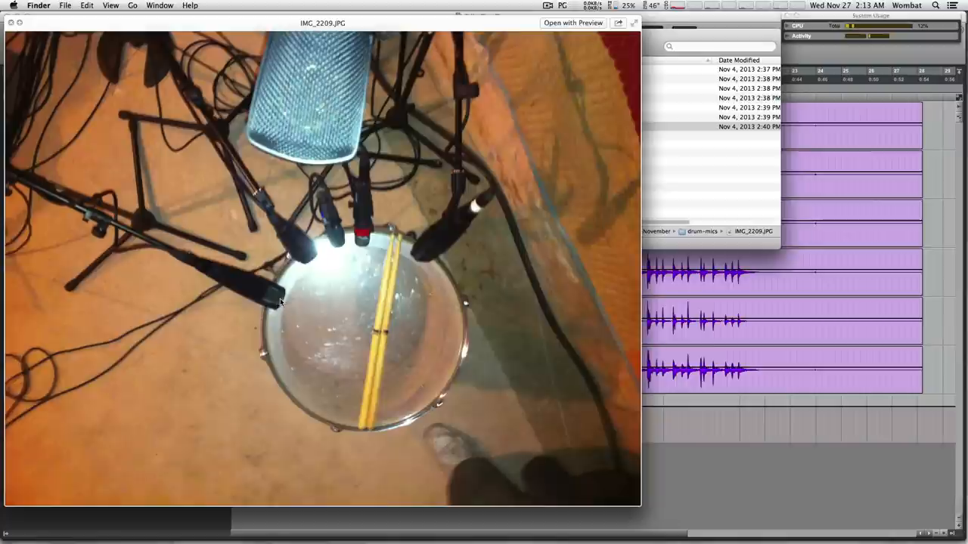
pyautogui.moveTo(360, 327)
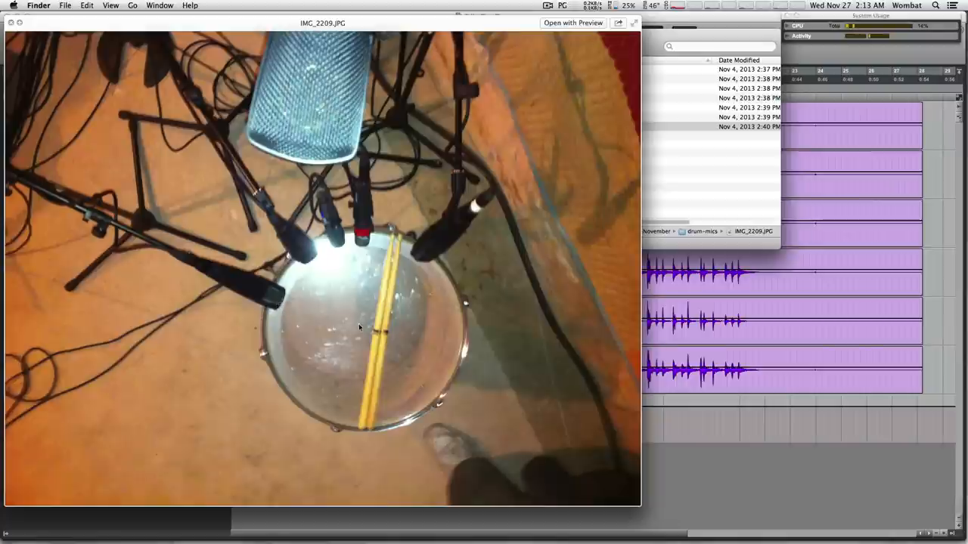
pyautogui.moveTo(342, 321)
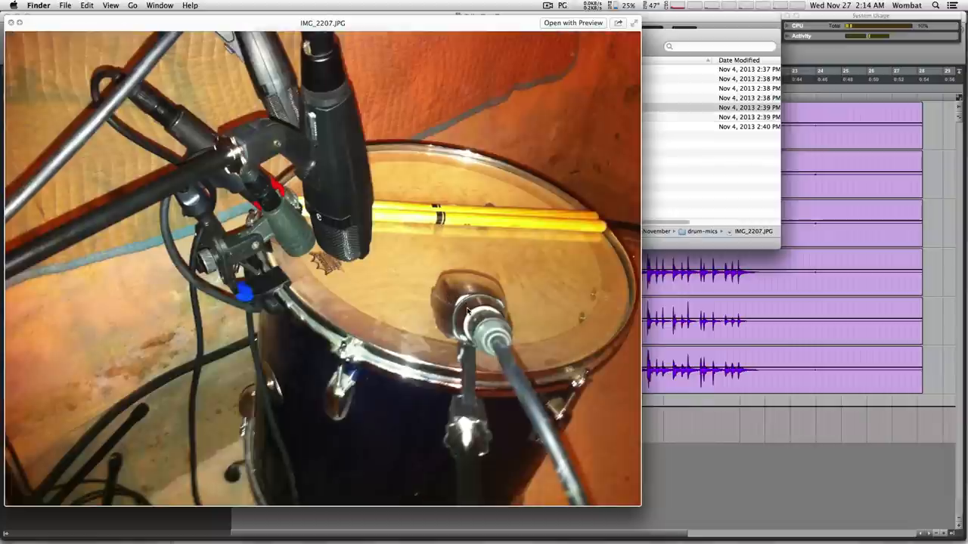
pyautogui.moveTo(350, 257)
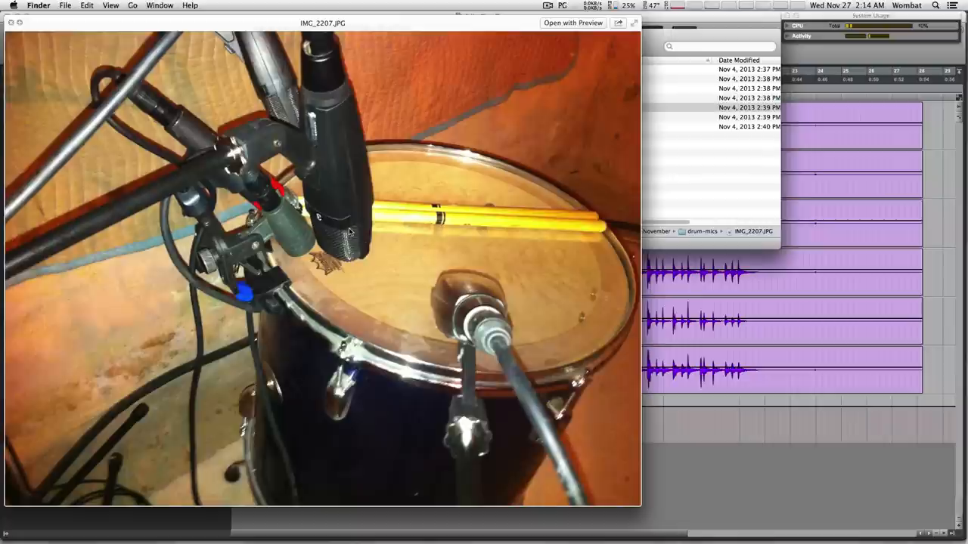
pyautogui.moveTo(318, 189)
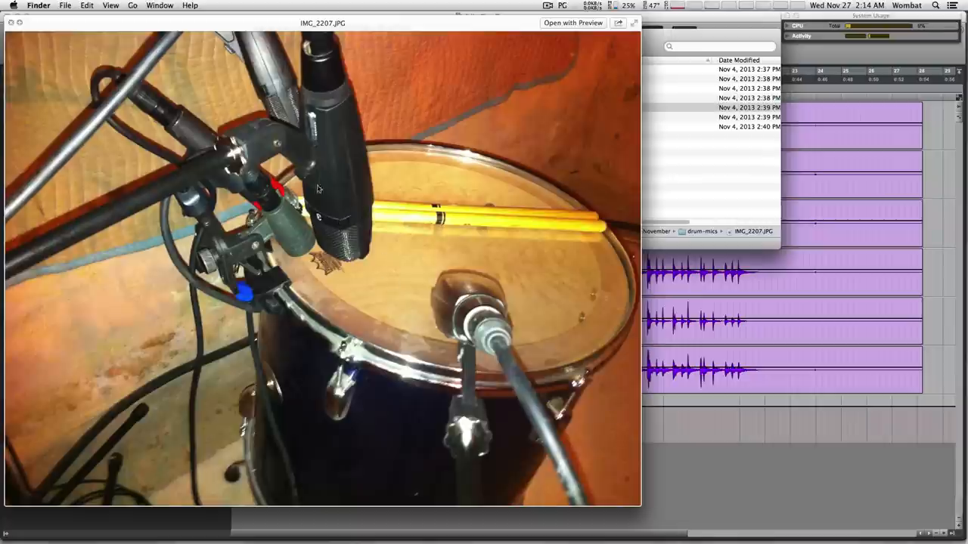
pyautogui.moveTo(343, 134)
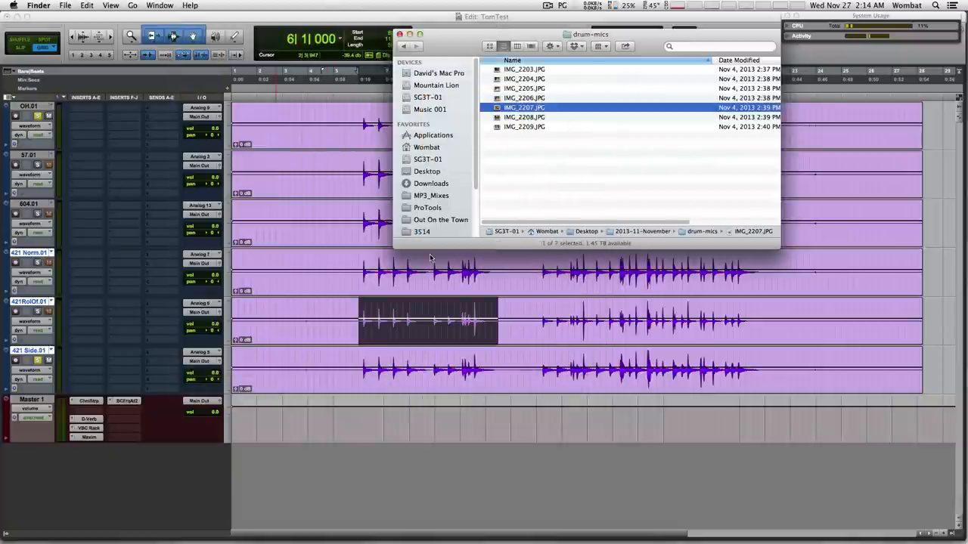
pyautogui.moveTo(362, 17)
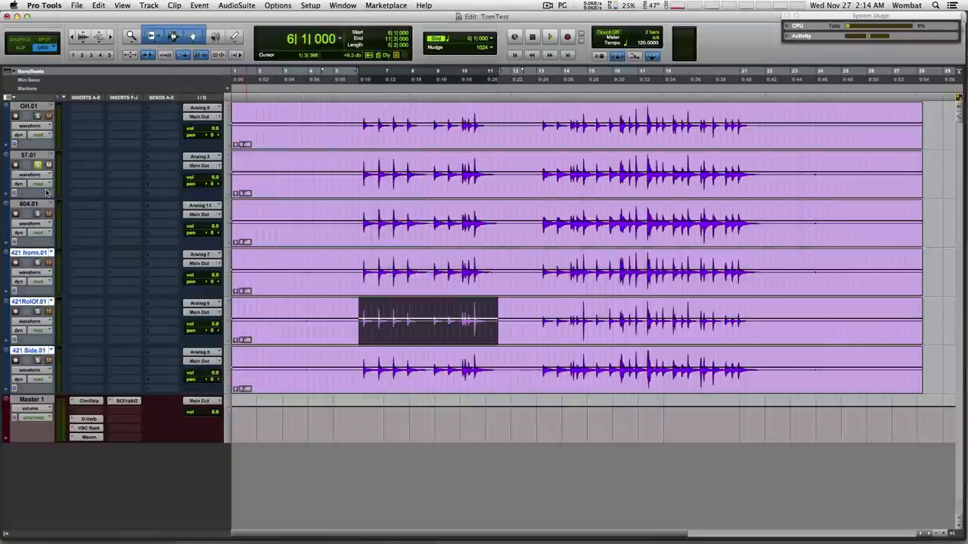
# Solo and play 604.01, 421 Norm.01, 421RolOf.01 and 421 Side.01 in turn, then stop
pyautogui.click(550, 36)
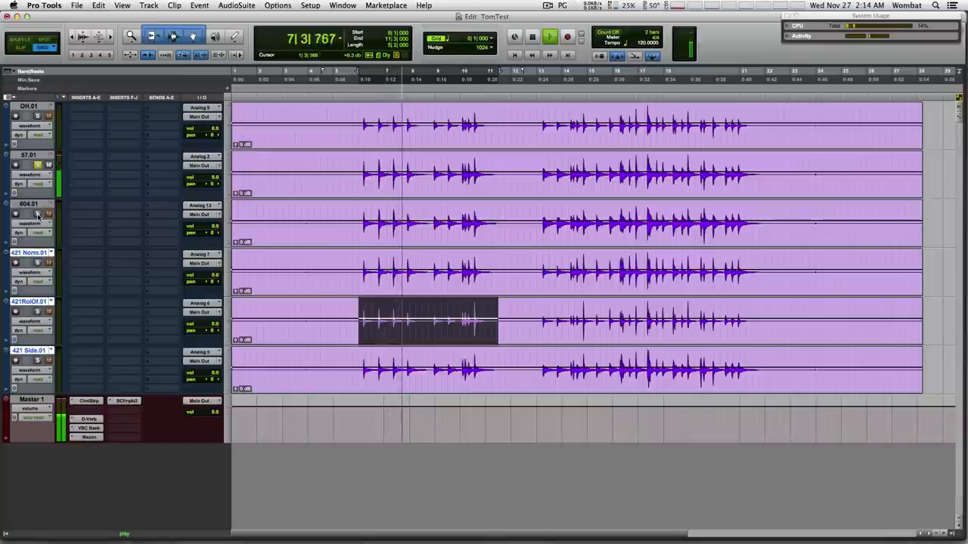
pyautogui.click(550, 36)
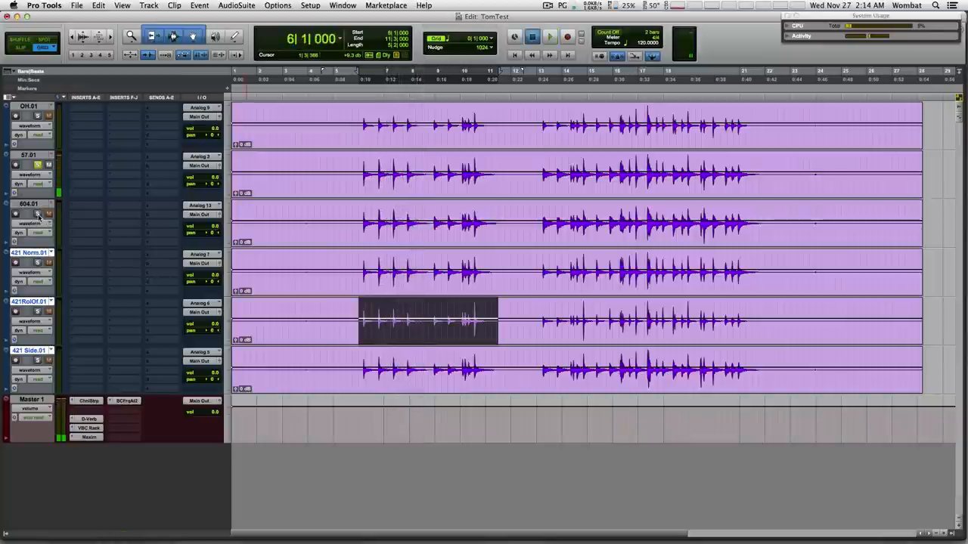
pyautogui.click(550, 36)
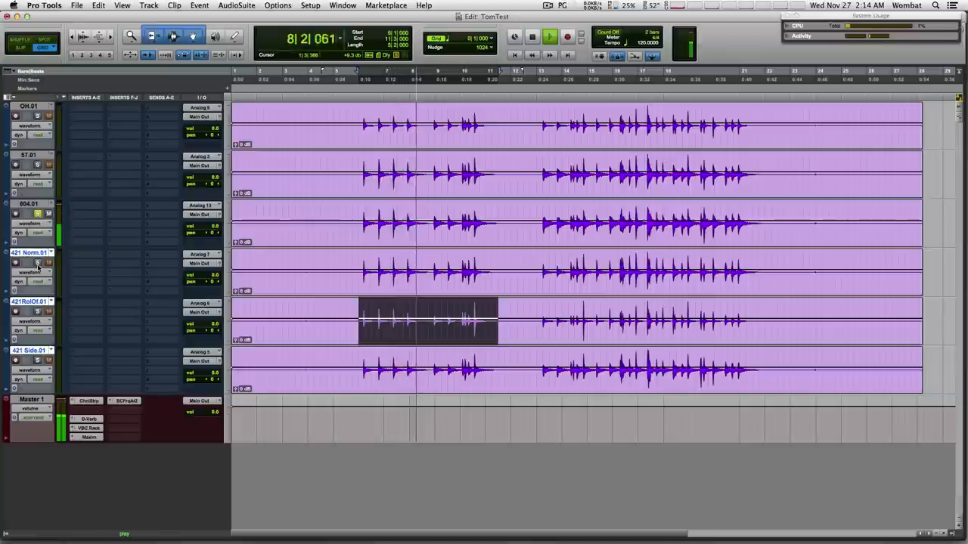
pyautogui.click(532, 36)
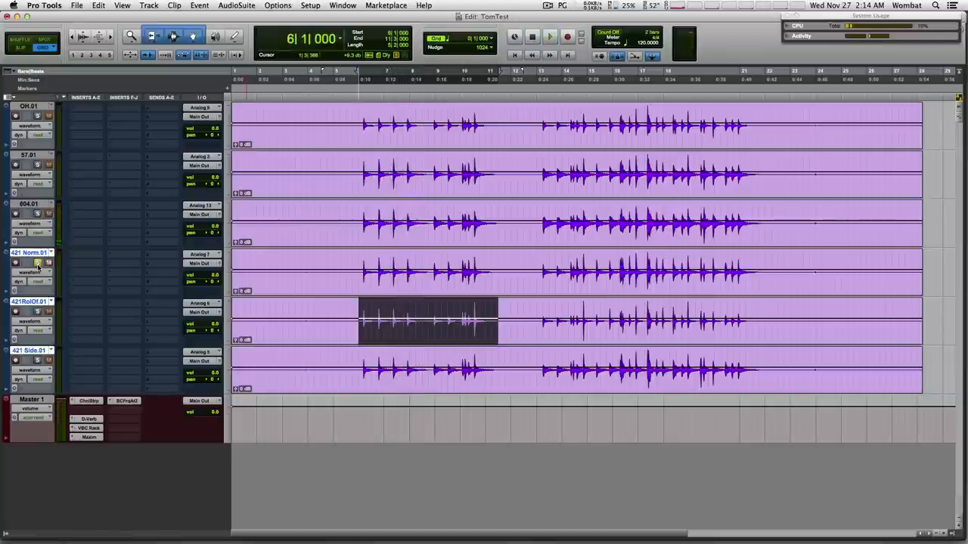
pyautogui.click(549, 37)
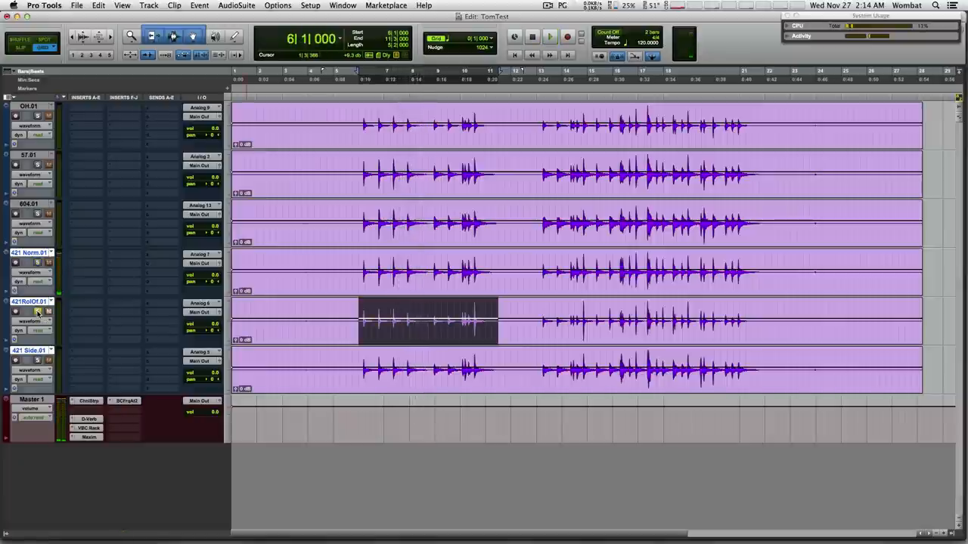
pyautogui.click(549, 36)
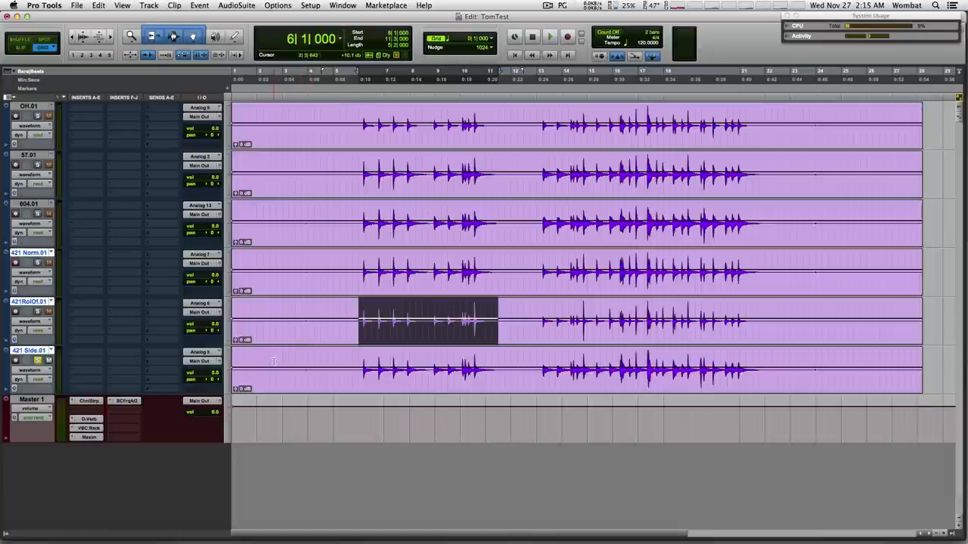
pyautogui.click(549, 37)
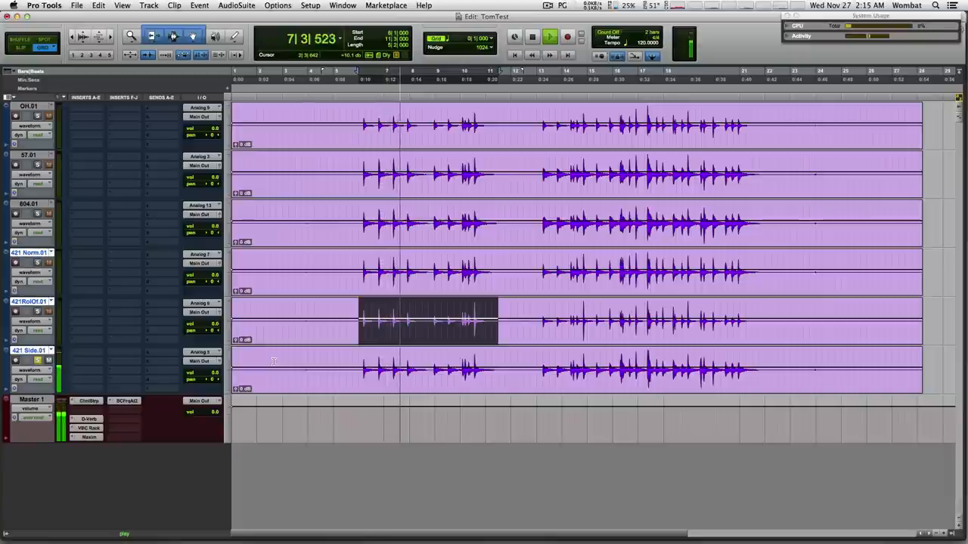
pyautogui.click(550, 36)
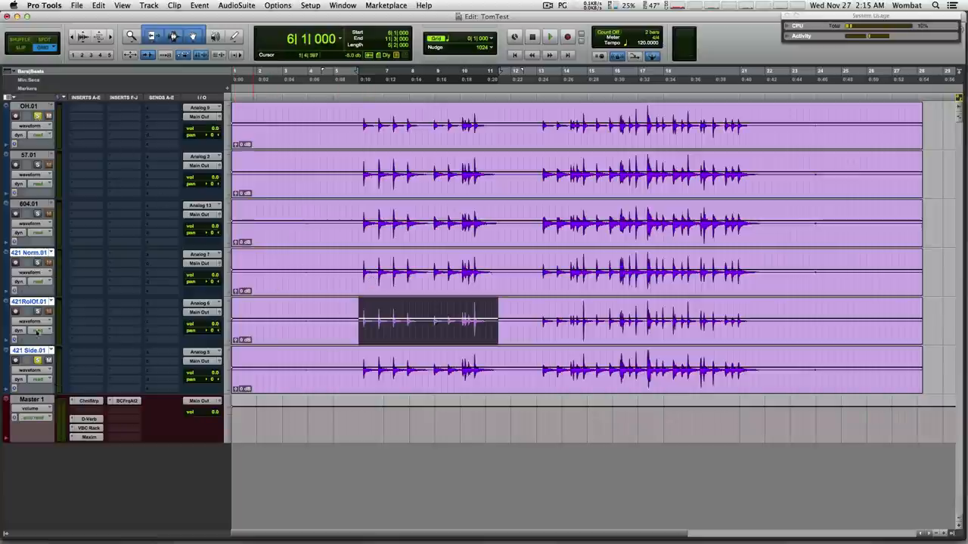
pyautogui.click(549, 36)
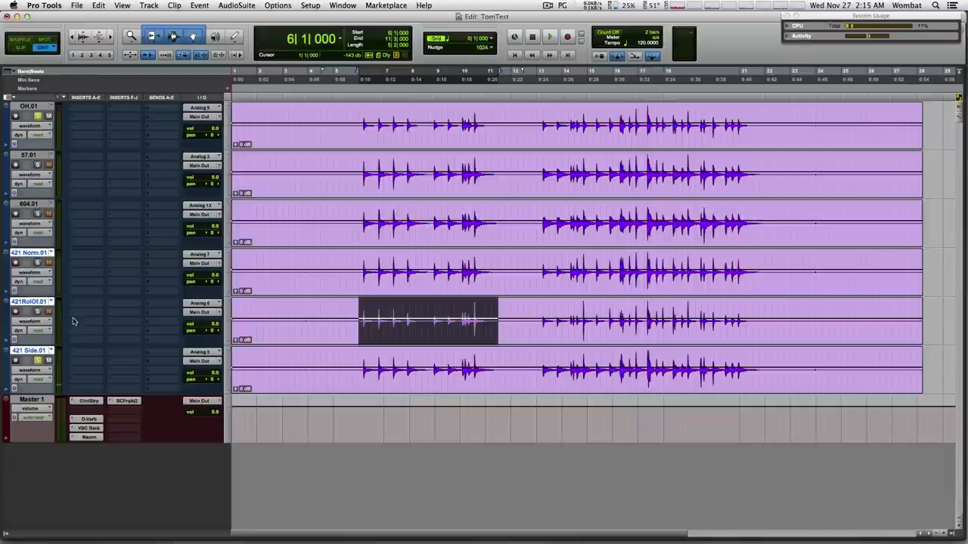
pyautogui.moveTo(73, 321)
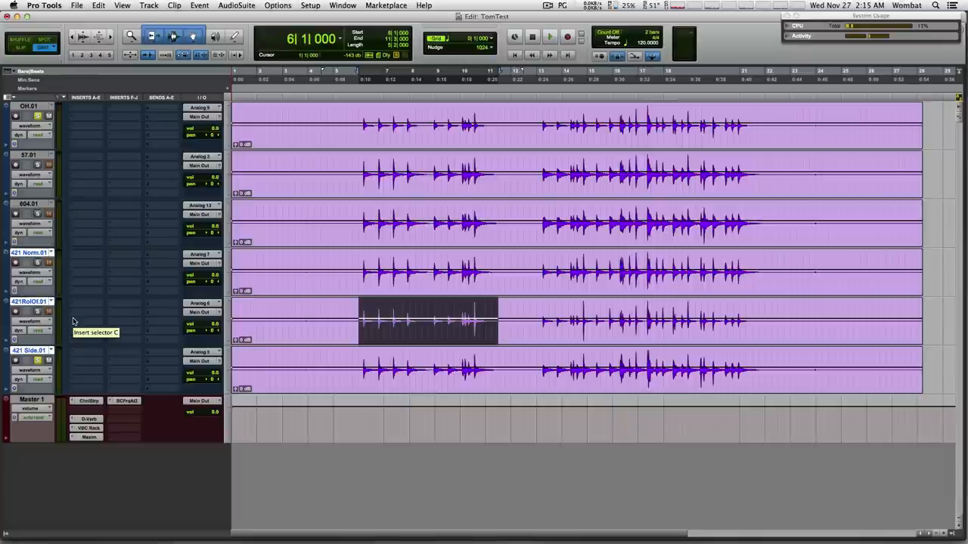
pyautogui.moveTo(251, 41)
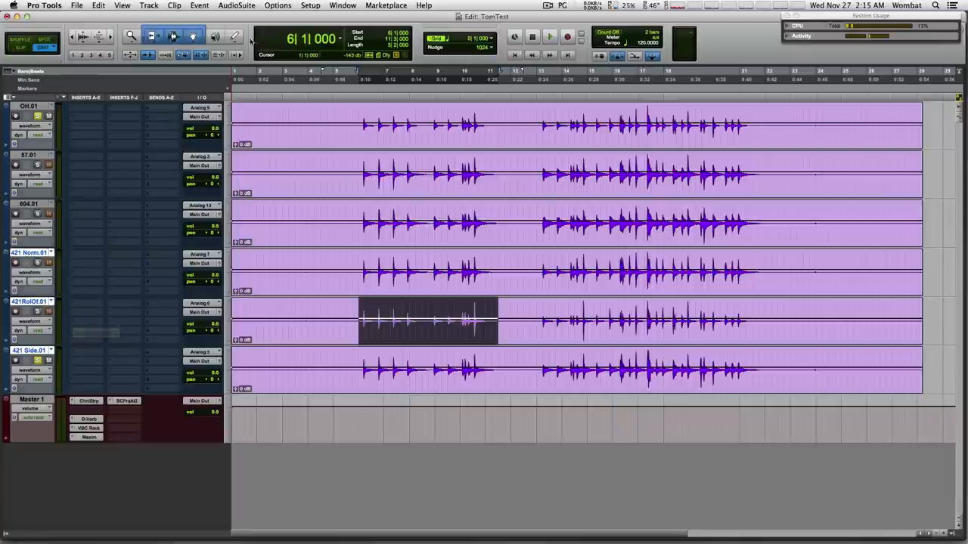